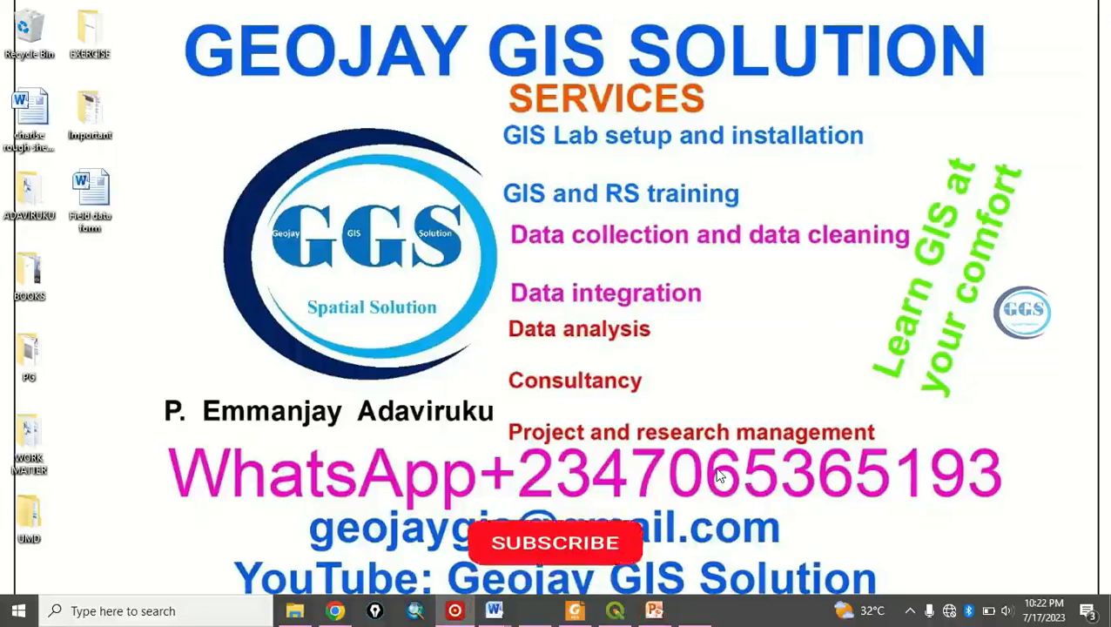
Create a new second map view (Map 1) showing the same Kogi LGAs B layer
click(554, 543)
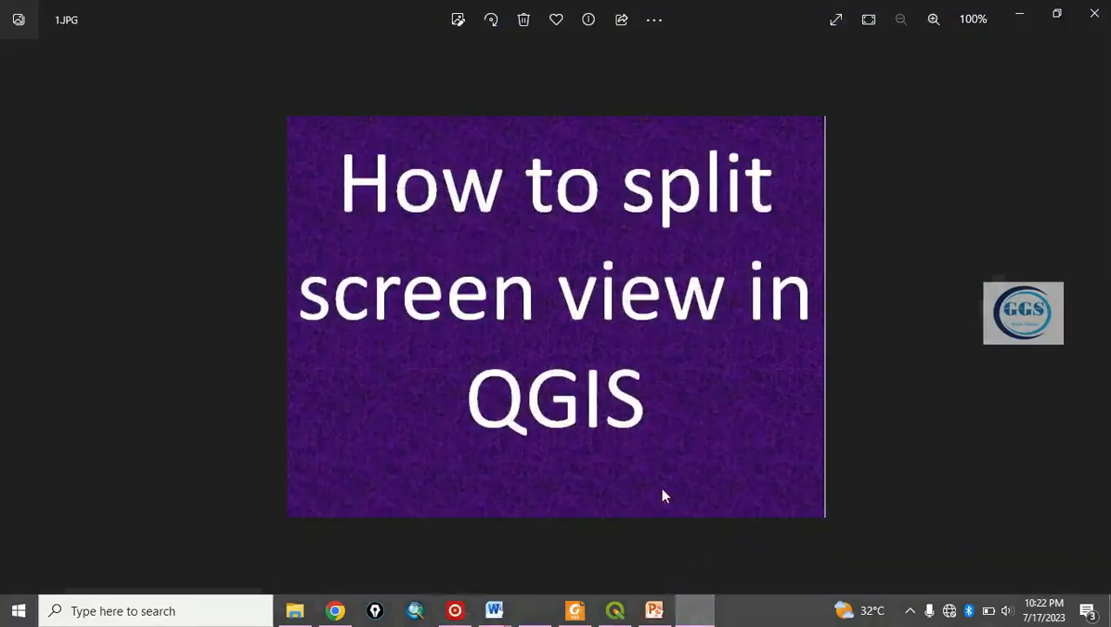
mouse_move(537, 307)
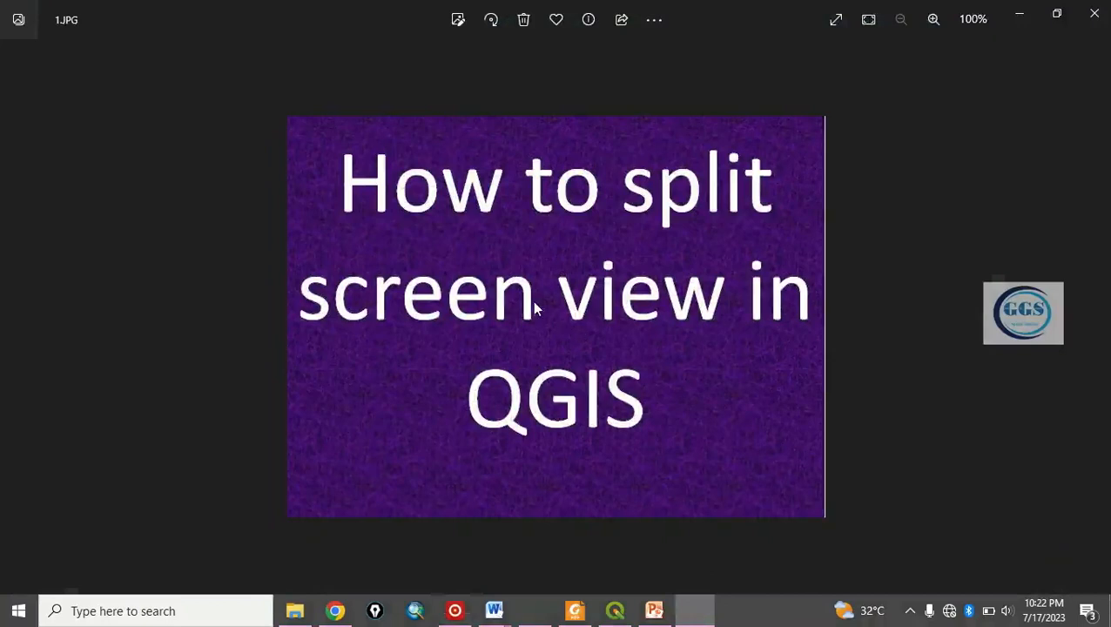
mouse_move(1052, 206)
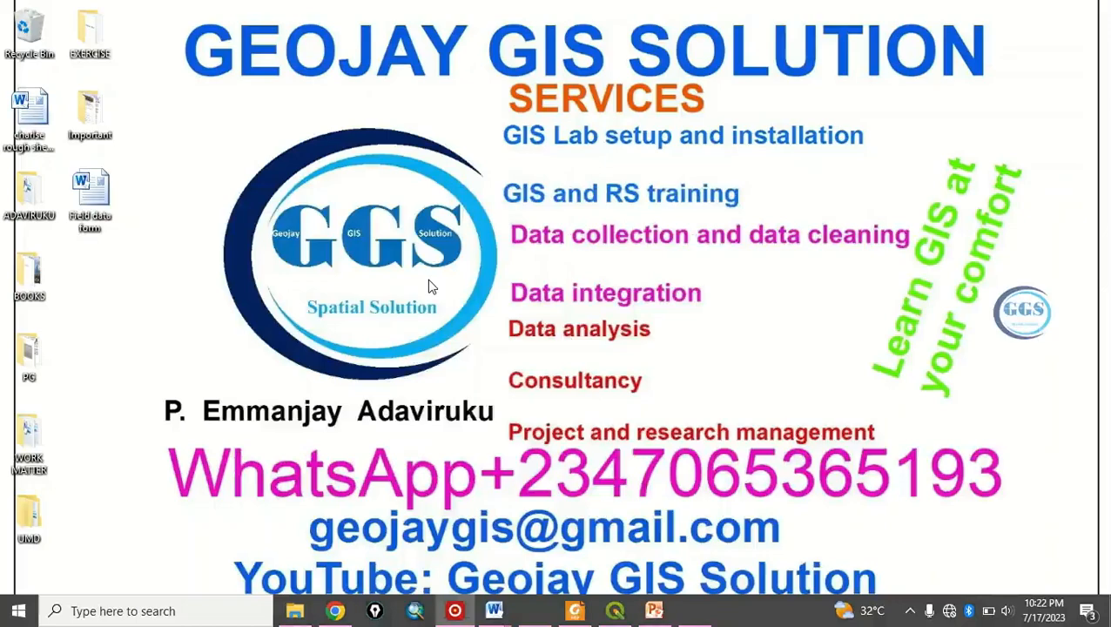
mouse_move(609, 488)
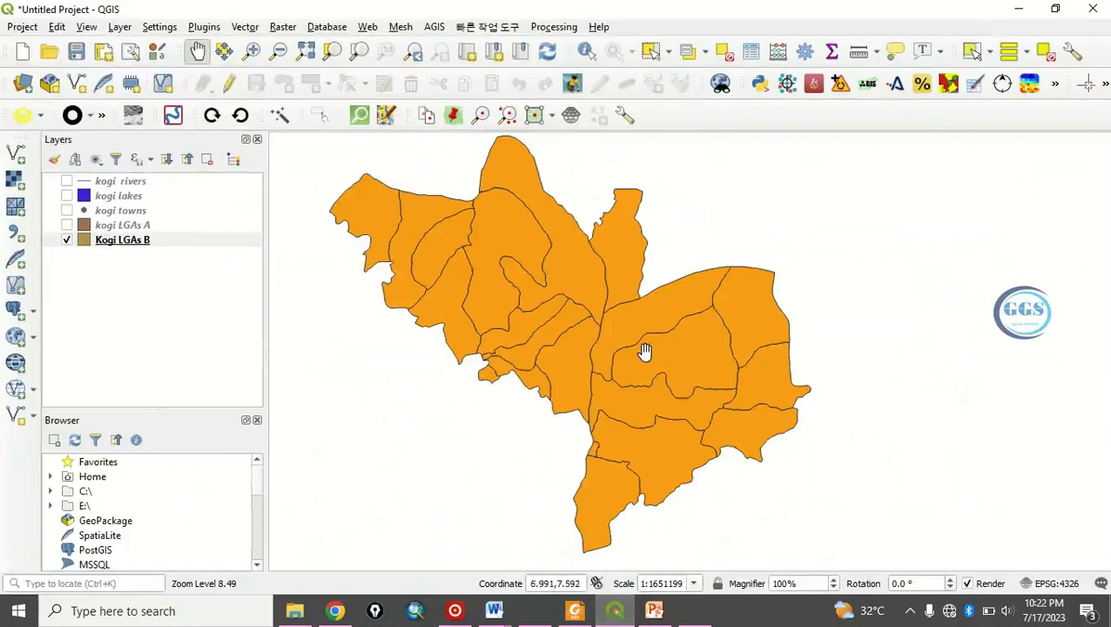
mouse_move(537, 244)
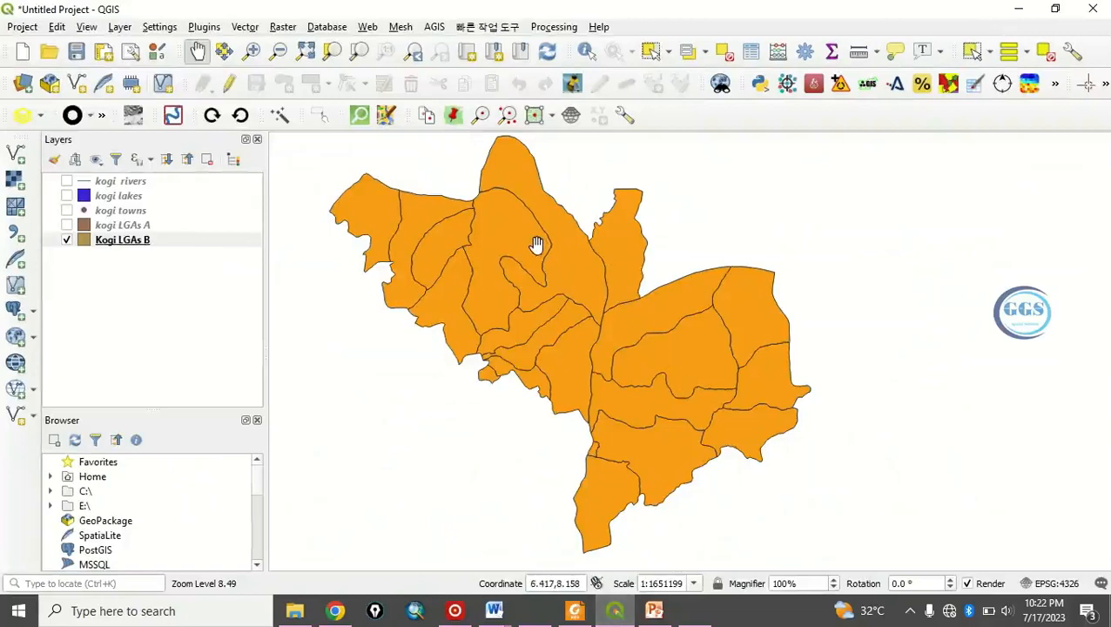
mouse_move(573, 322)
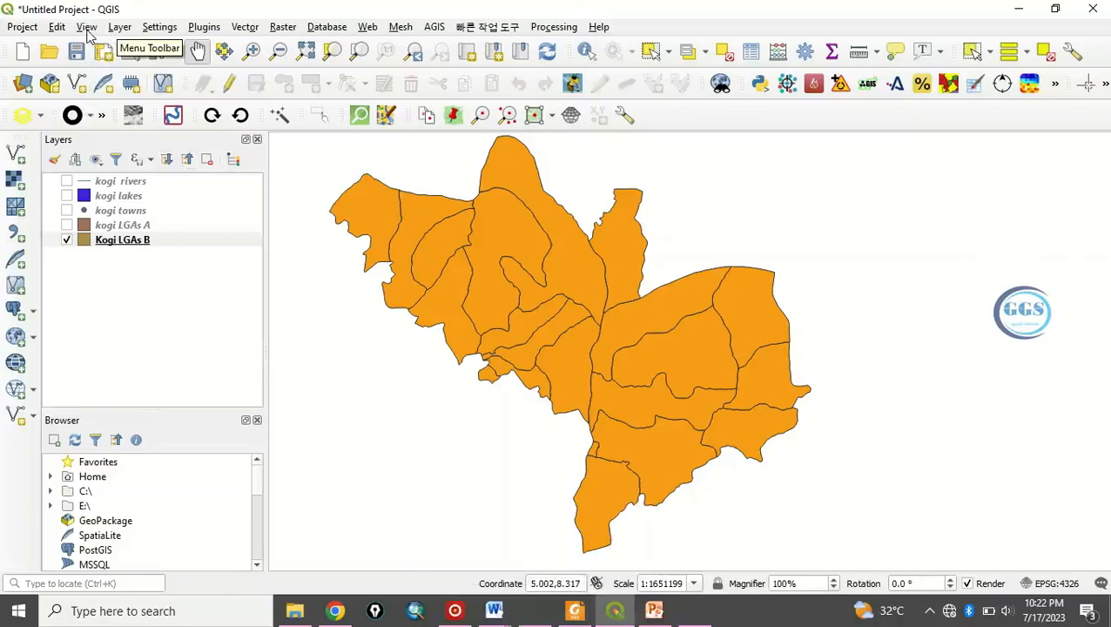
click(87, 26)
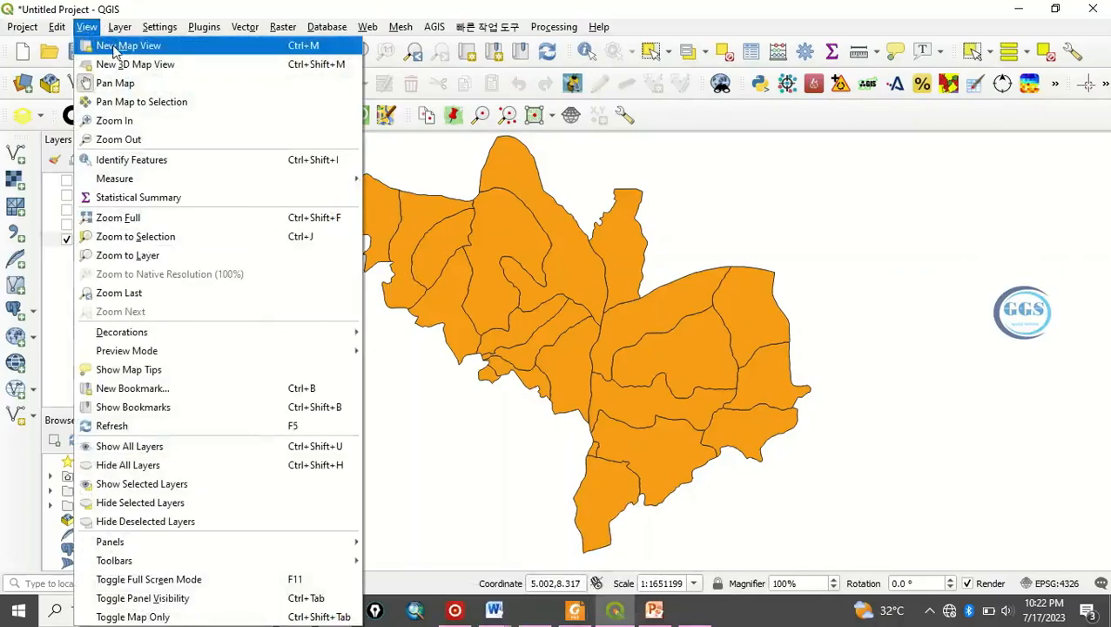
click(129, 46)
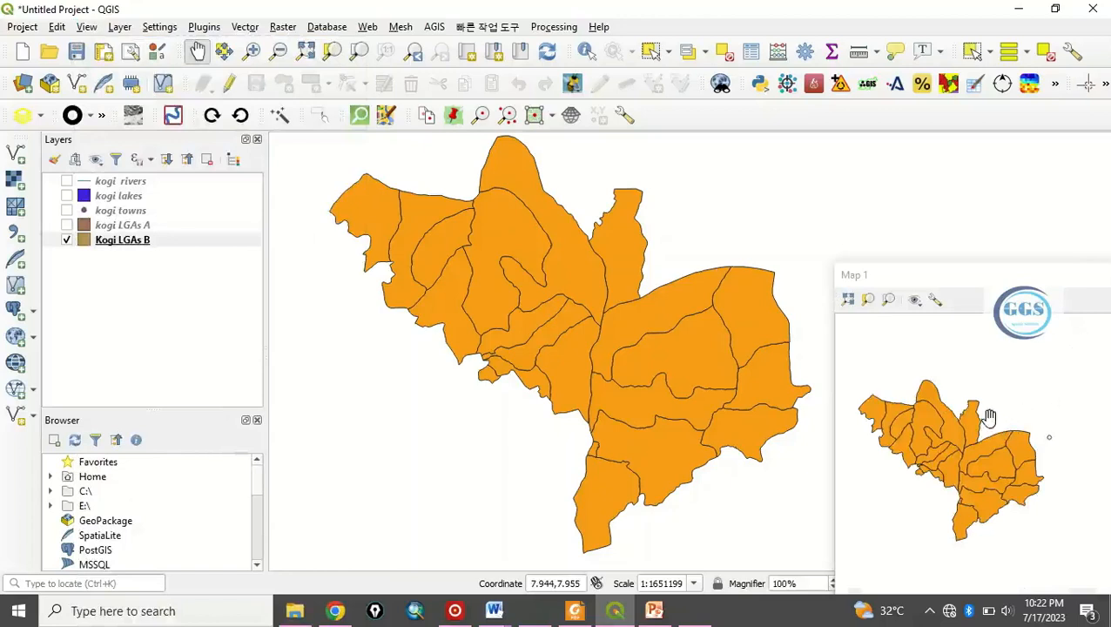
mouse_move(986, 315)
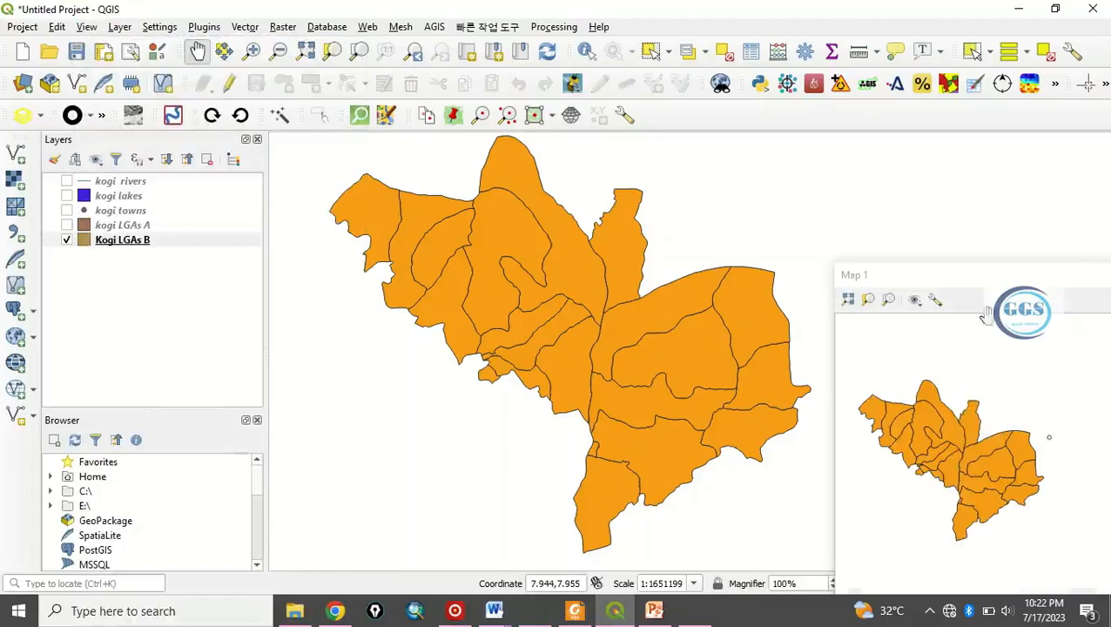
mouse_move(981, 283)
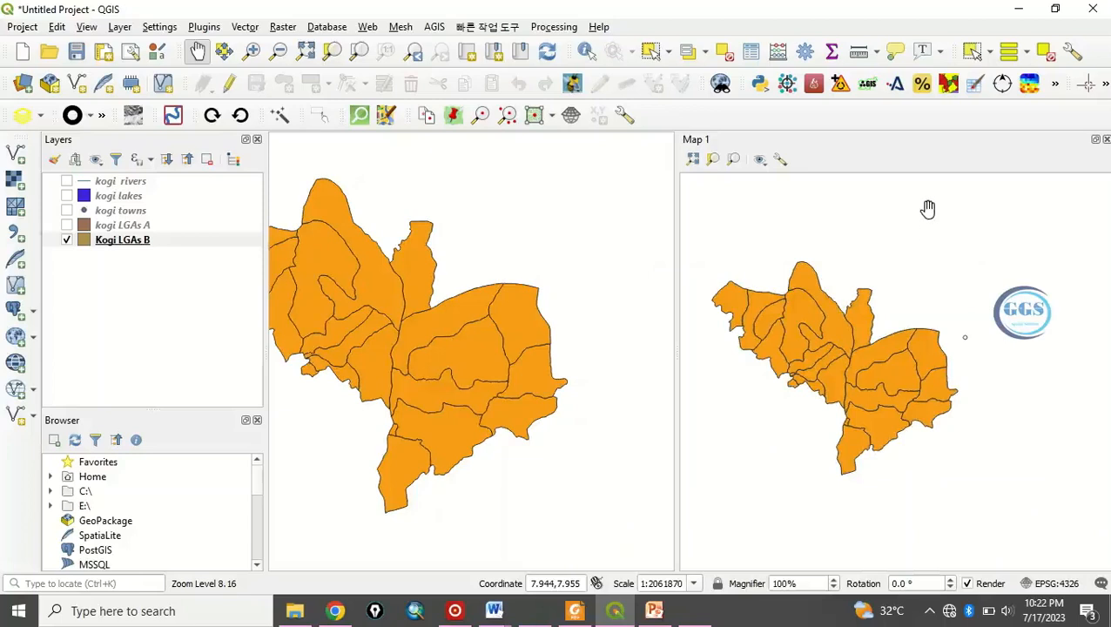
mouse_move(603, 334)
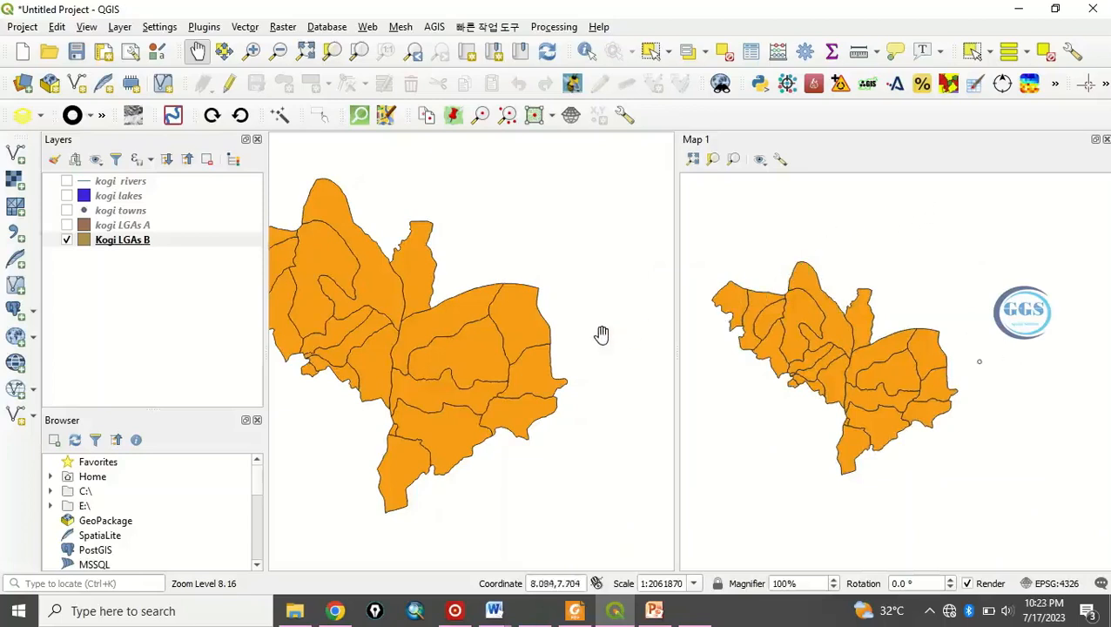
mouse_move(559, 317)
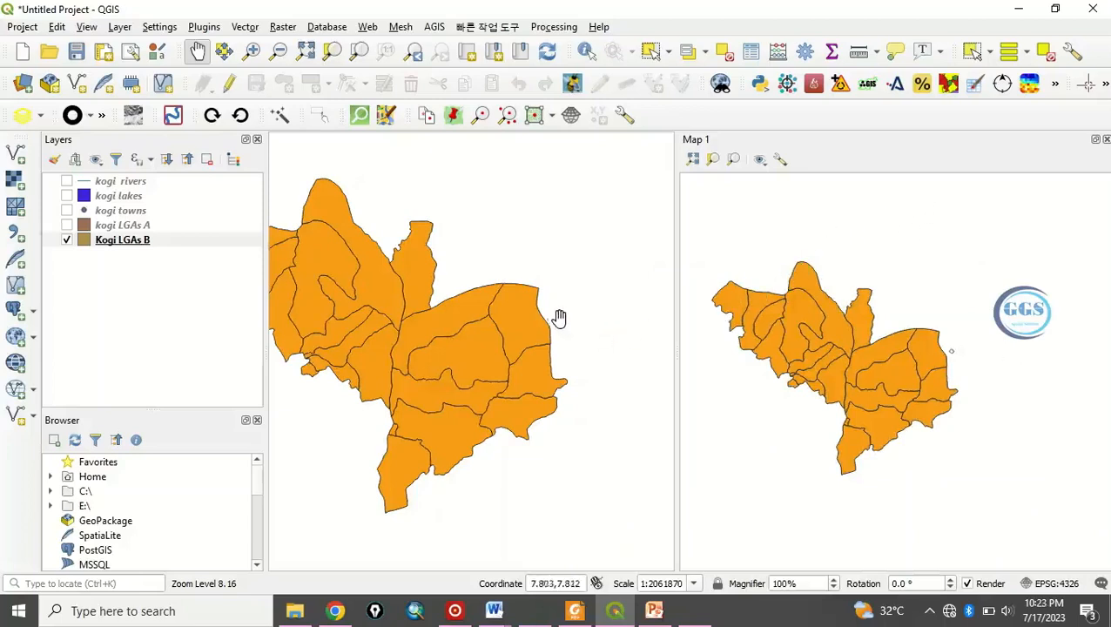
mouse_move(520, 289)
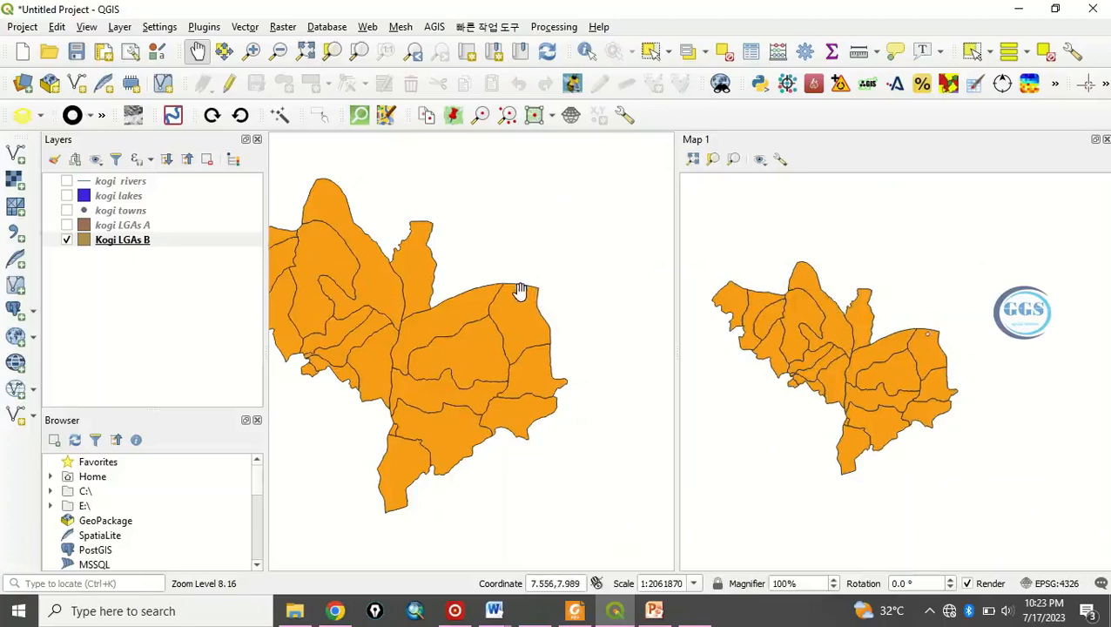
mouse_move(716, 317)
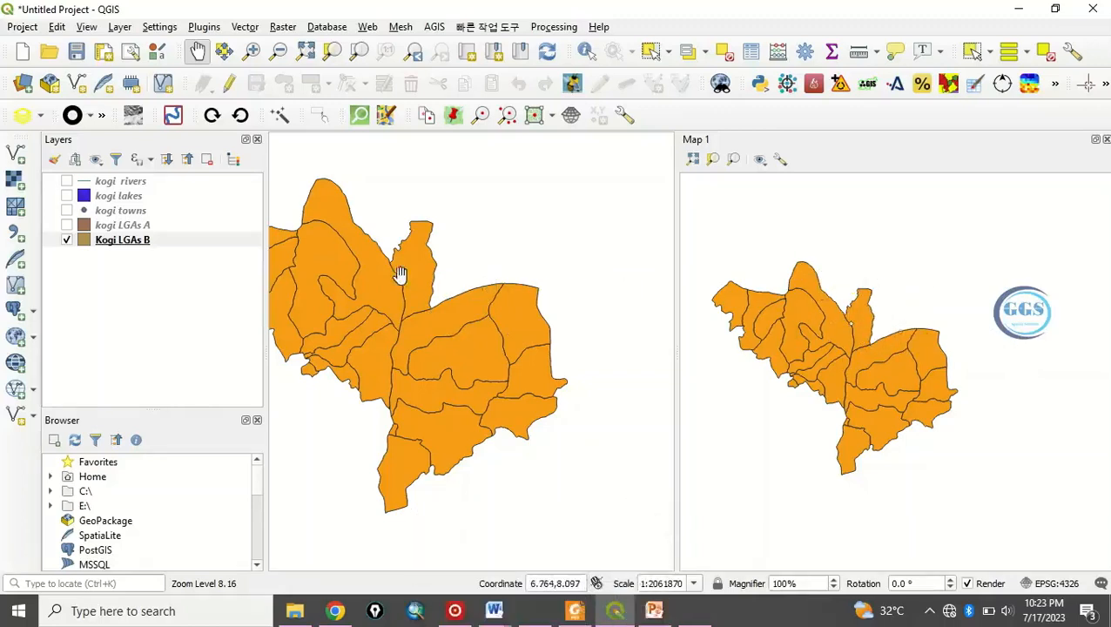
mouse_move(946, 355)
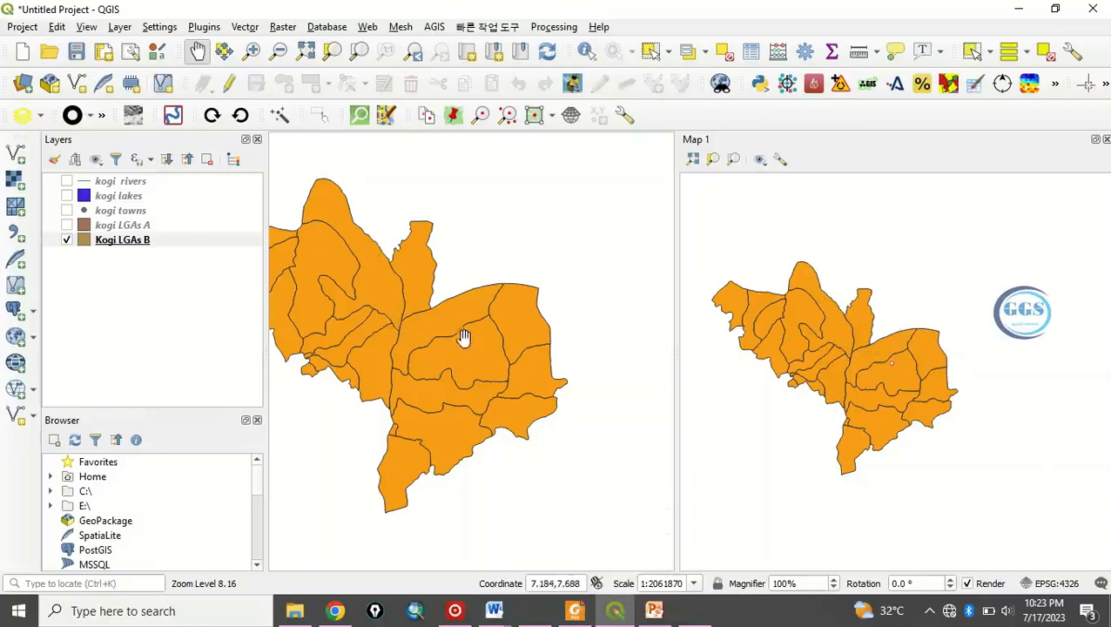
mouse_move(1000, 373)
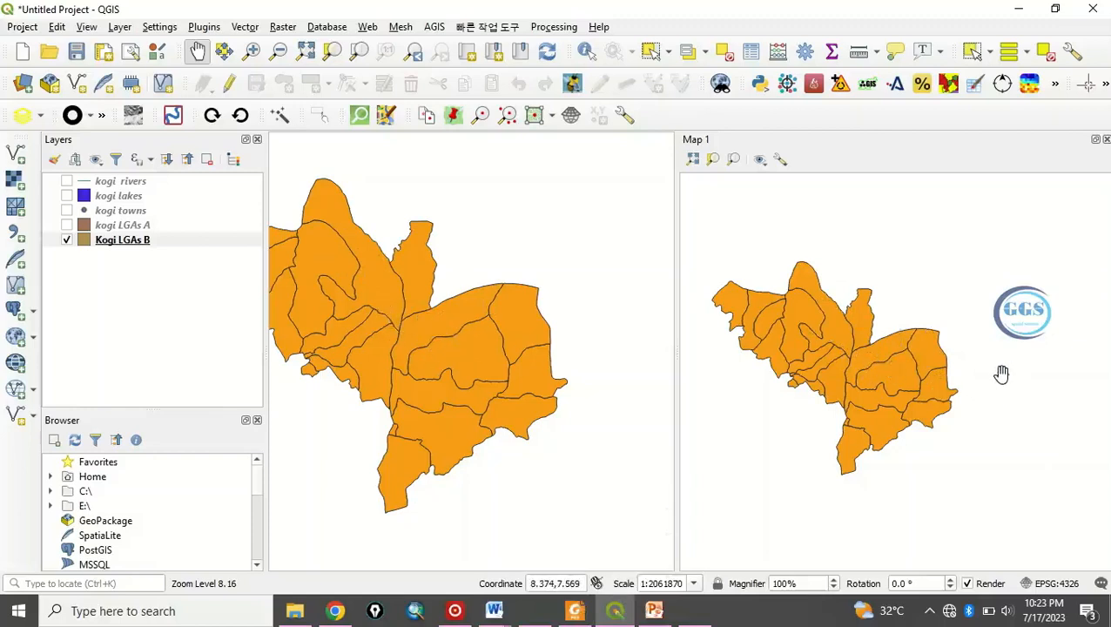
mouse_move(467, 328)
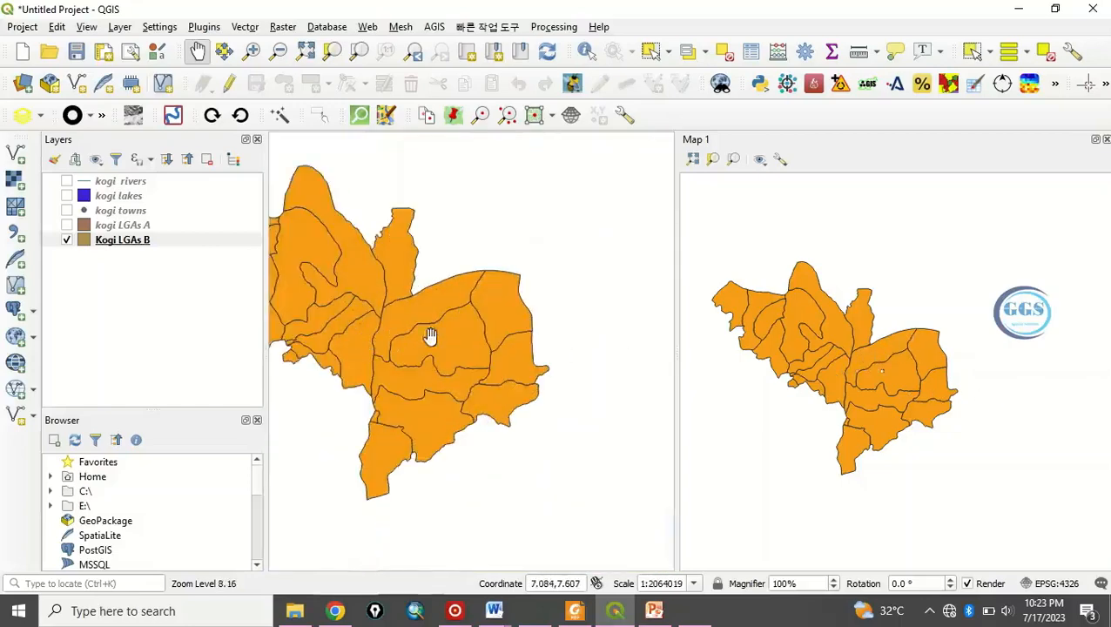
mouse_move(736, 188)
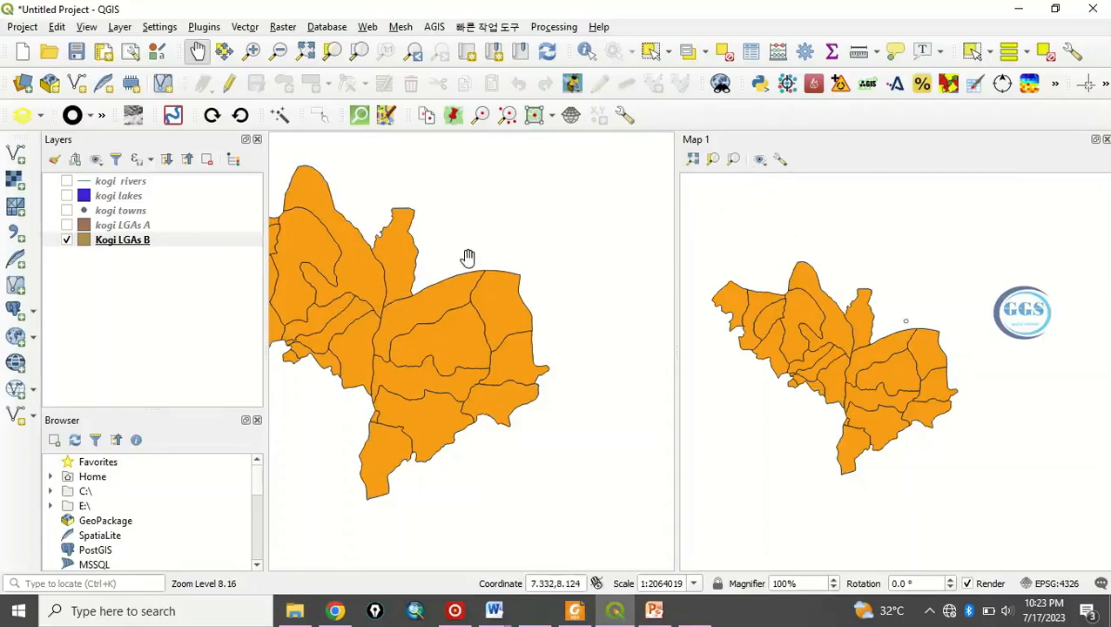
mouse_move(444, 296)
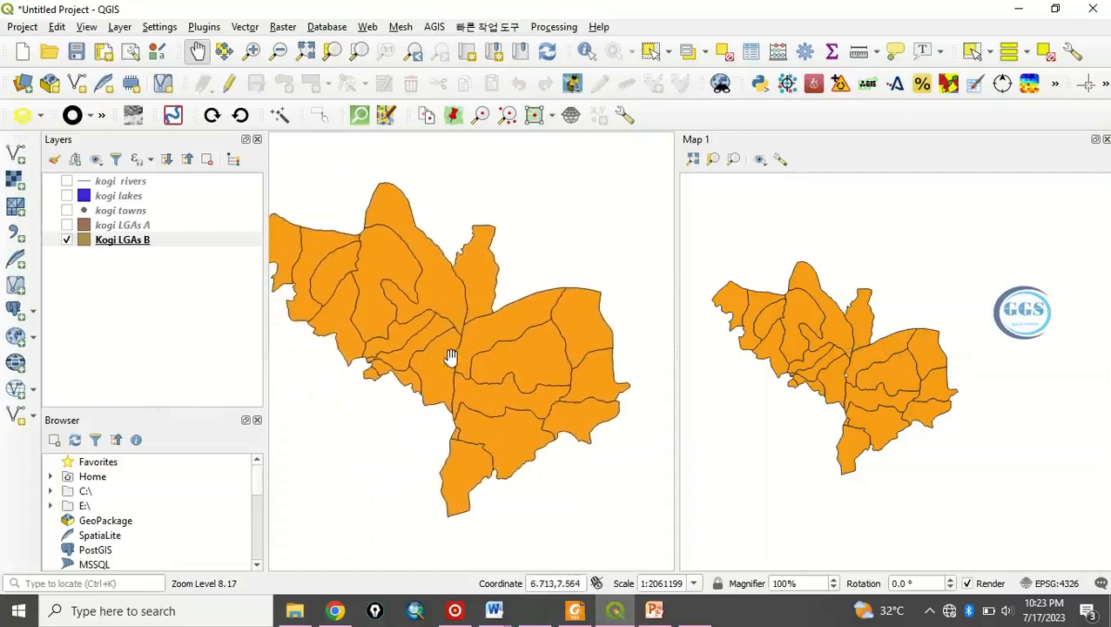
mouse_move(428, 322)
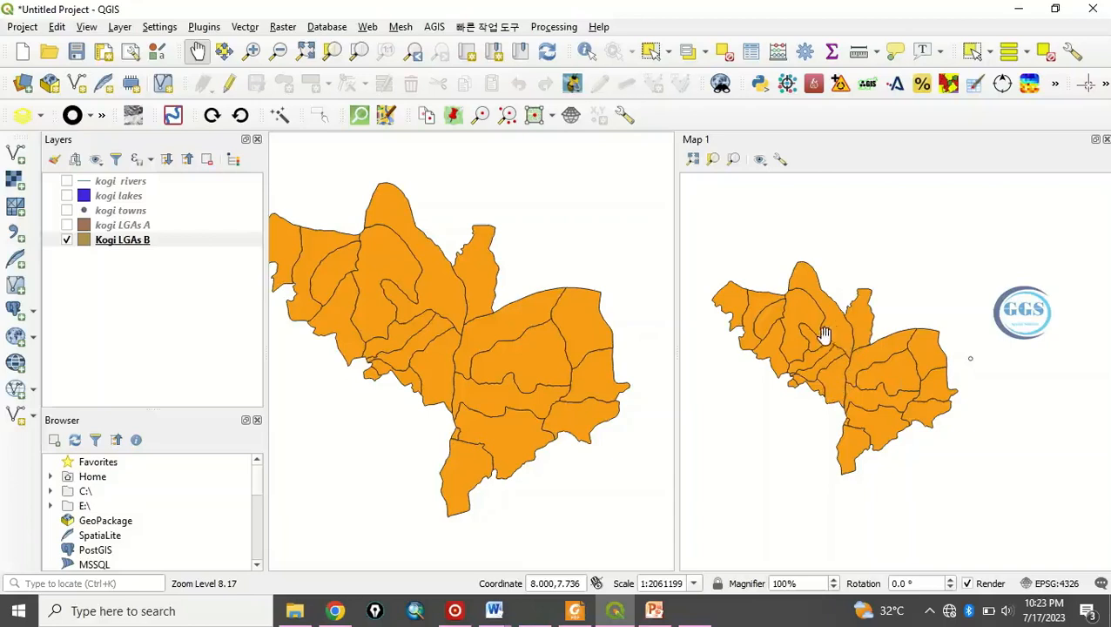
mouse_move(780, 160)
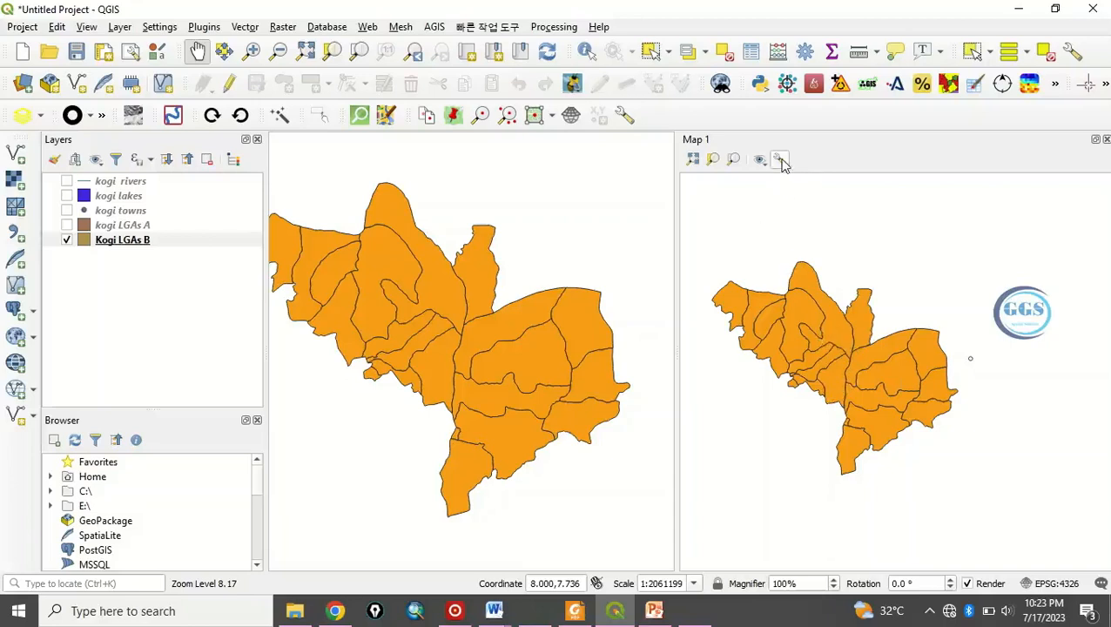
Synchronize Map 1's view centre and scale with the main canvas at 1:2,061,199
click(781, 160)
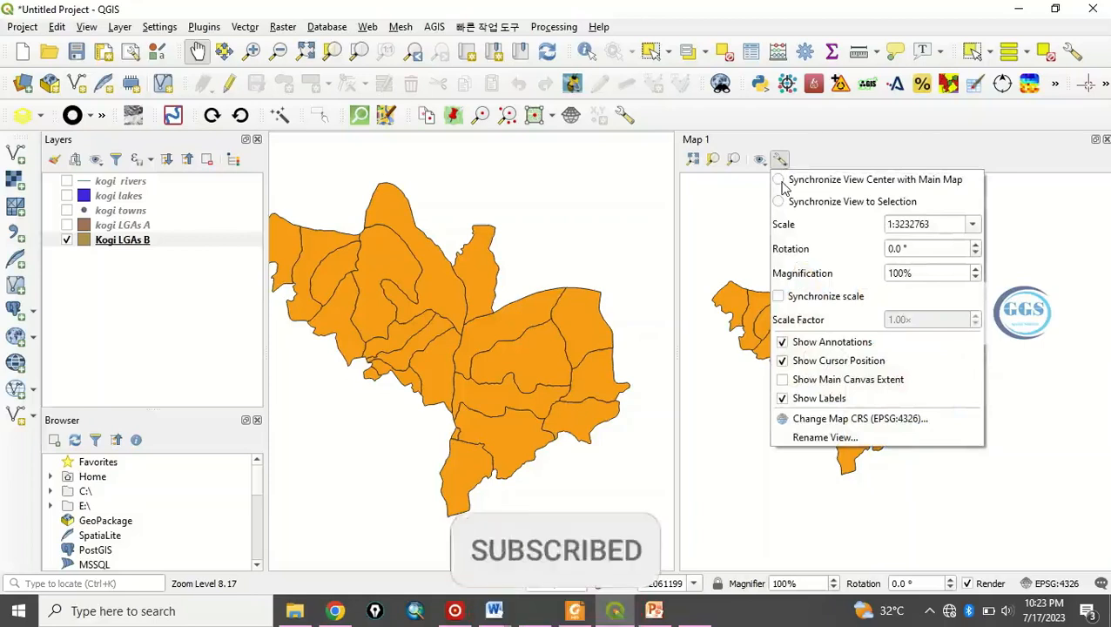
click(777, 180)
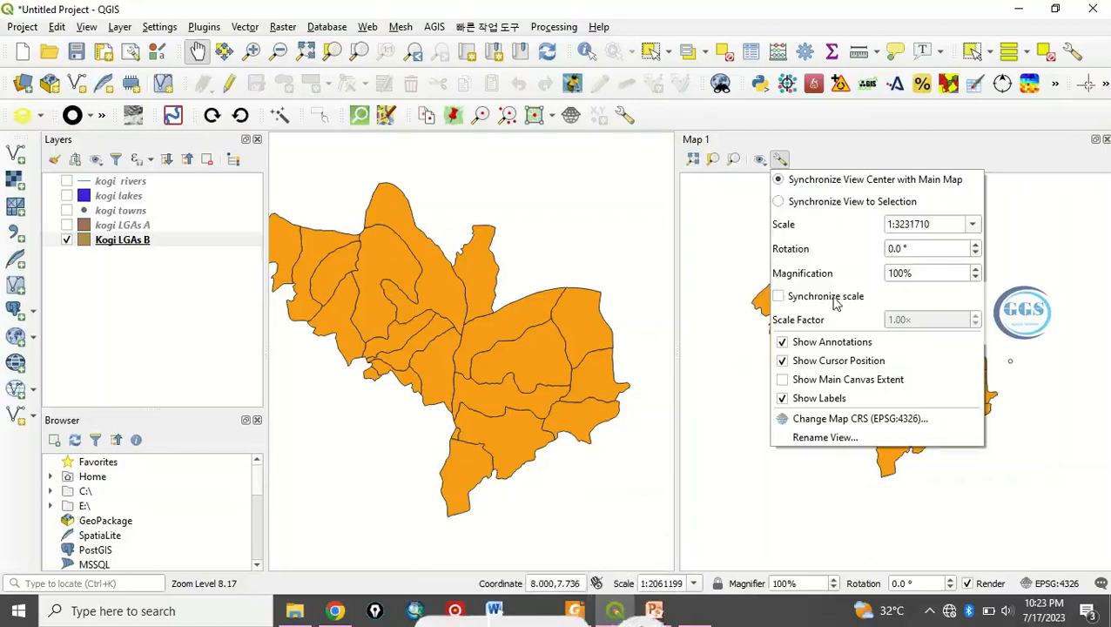
click(780, 296)
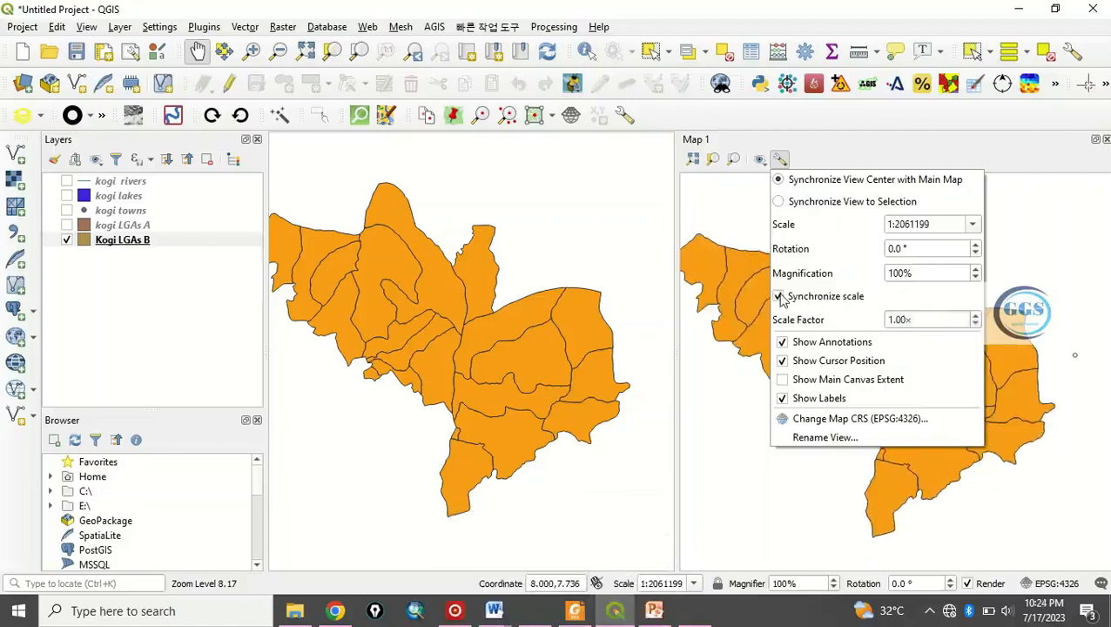
click(778, 296)
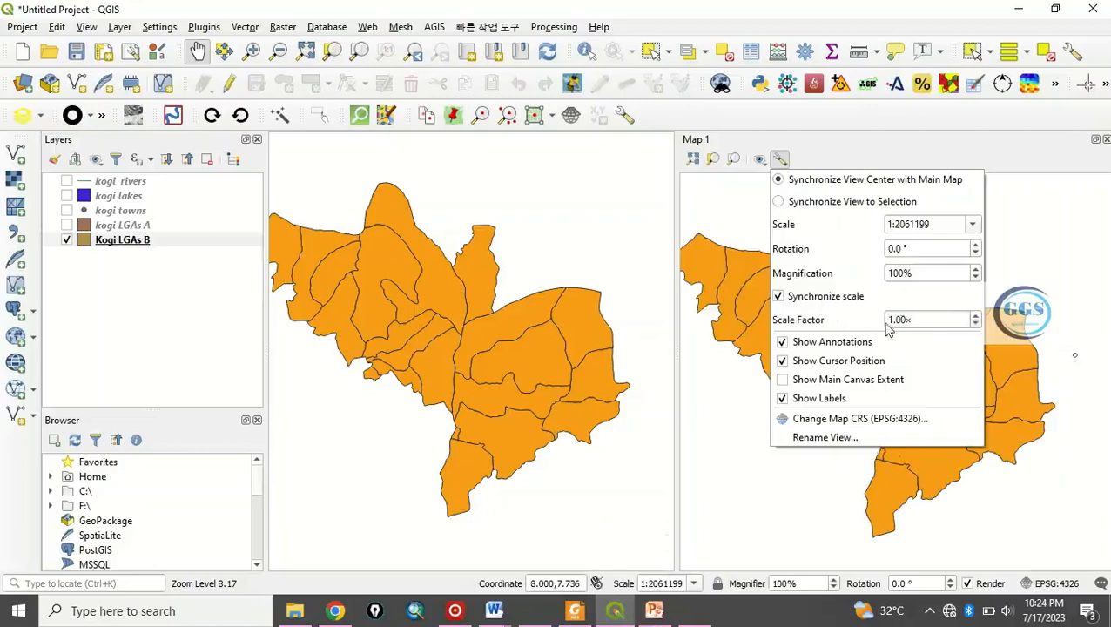
mouse_move(885, 328)
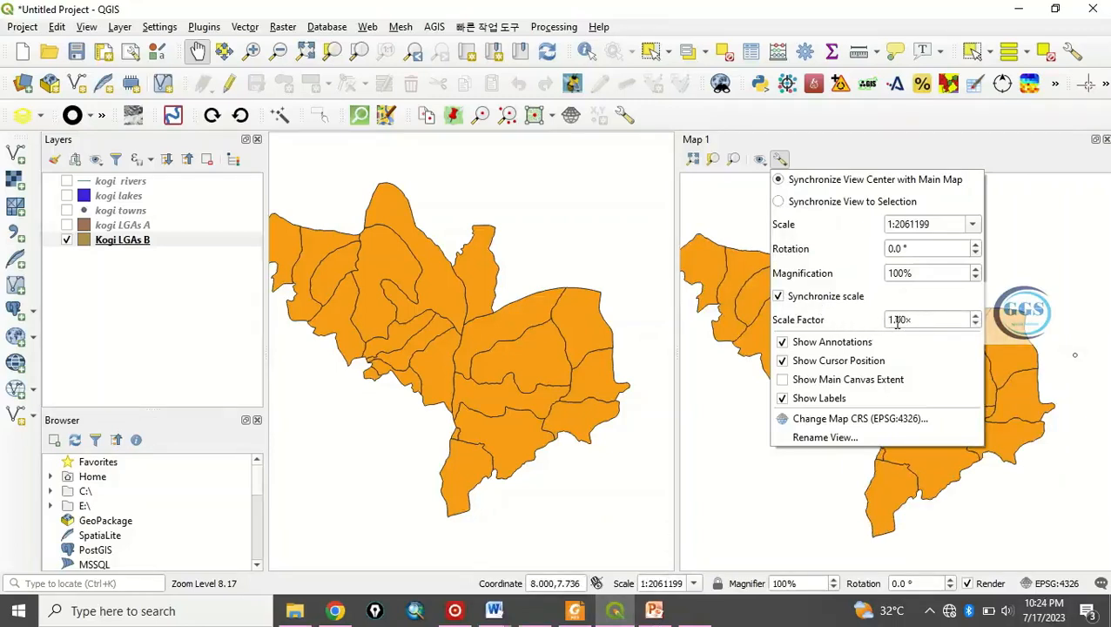
mouse_move(826, 437)
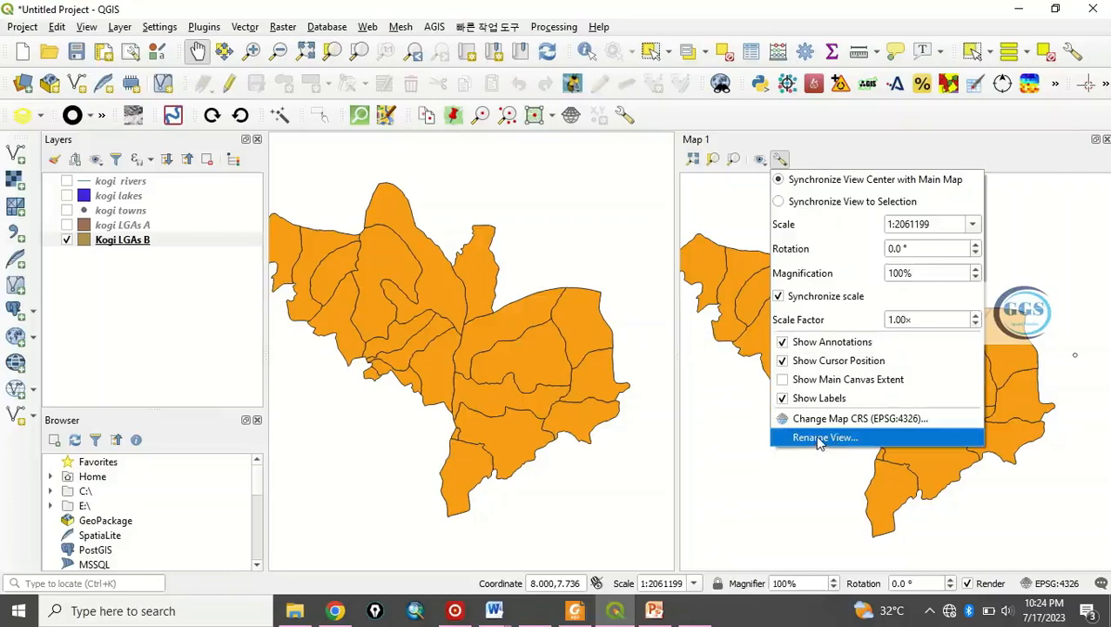
Rename the Map 1 view to 'Geojay GIS Solution'
click(826, 438)
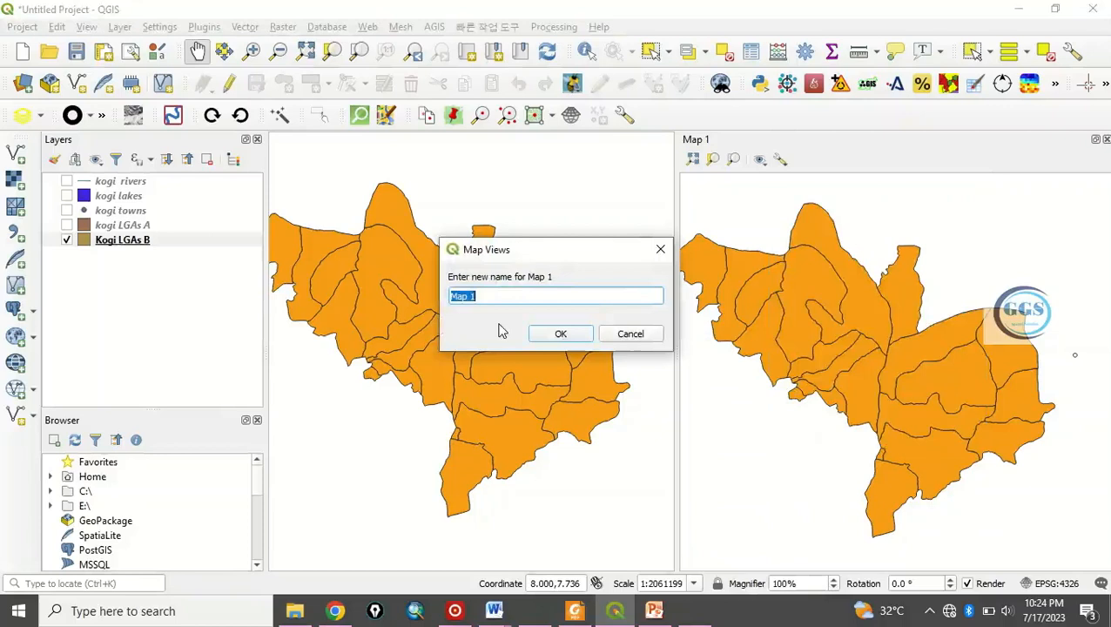
text(Geojay GIS So)
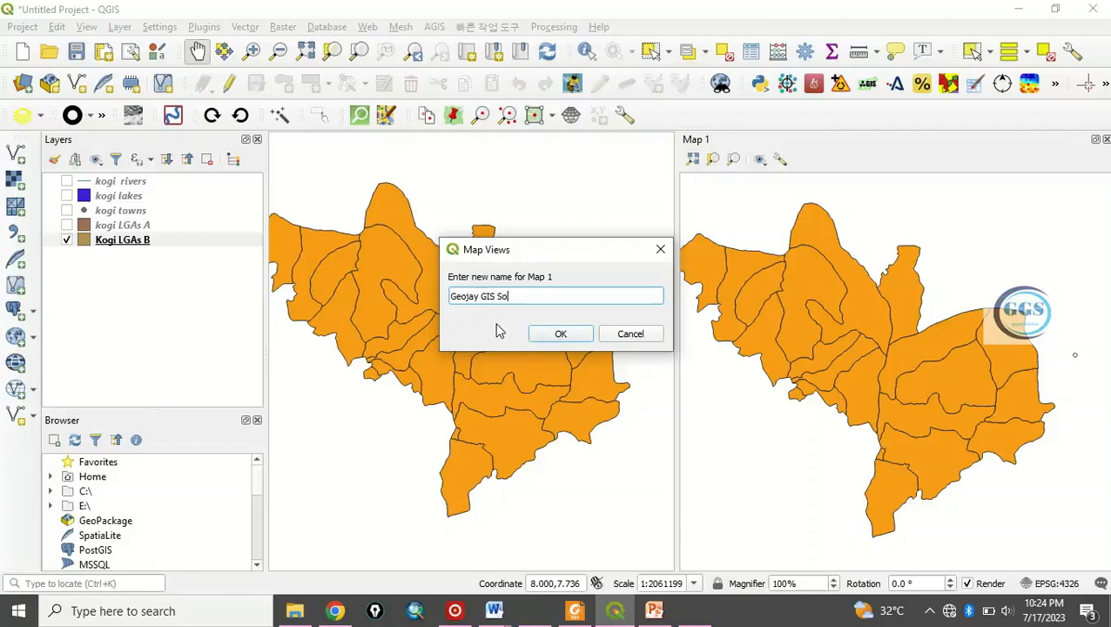
text(ution)
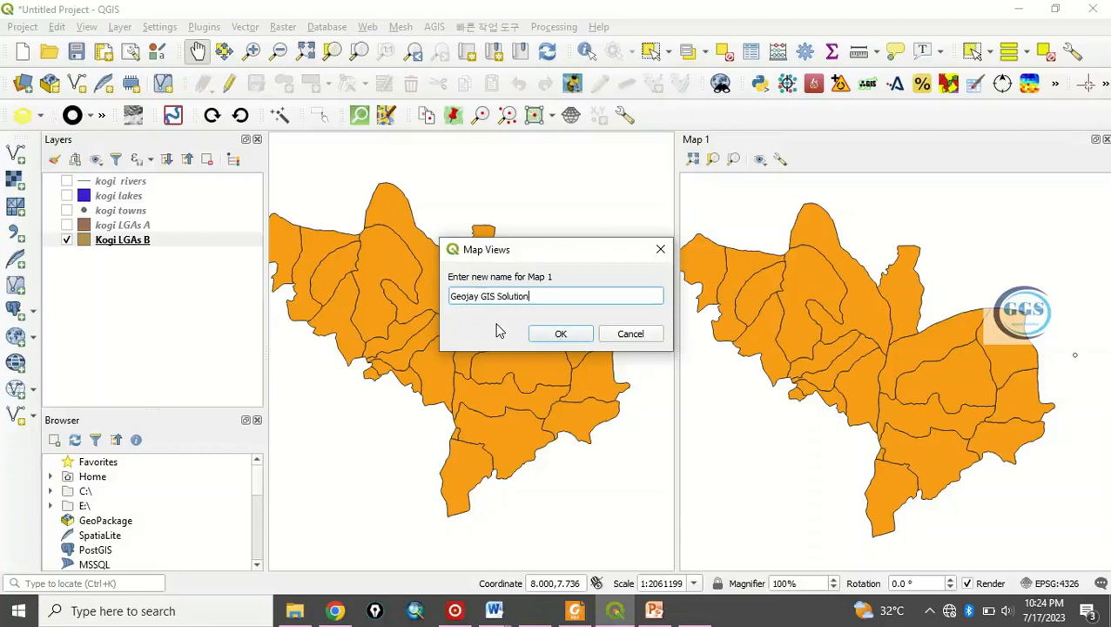
click(561, 334)
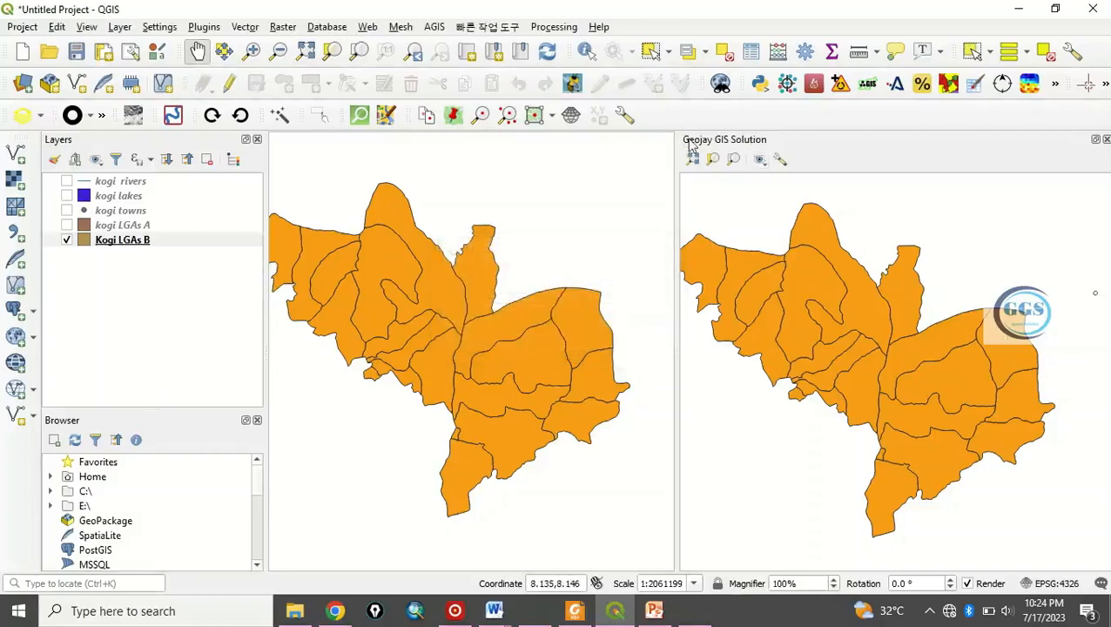
mouse_move(538, 236)
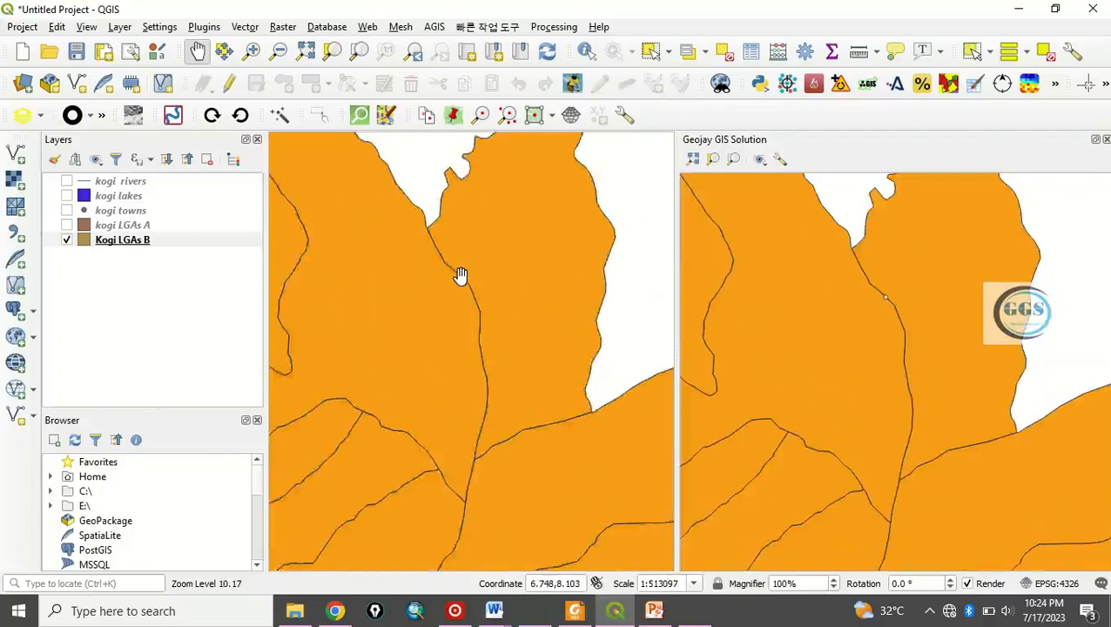
scroll(down, 3)
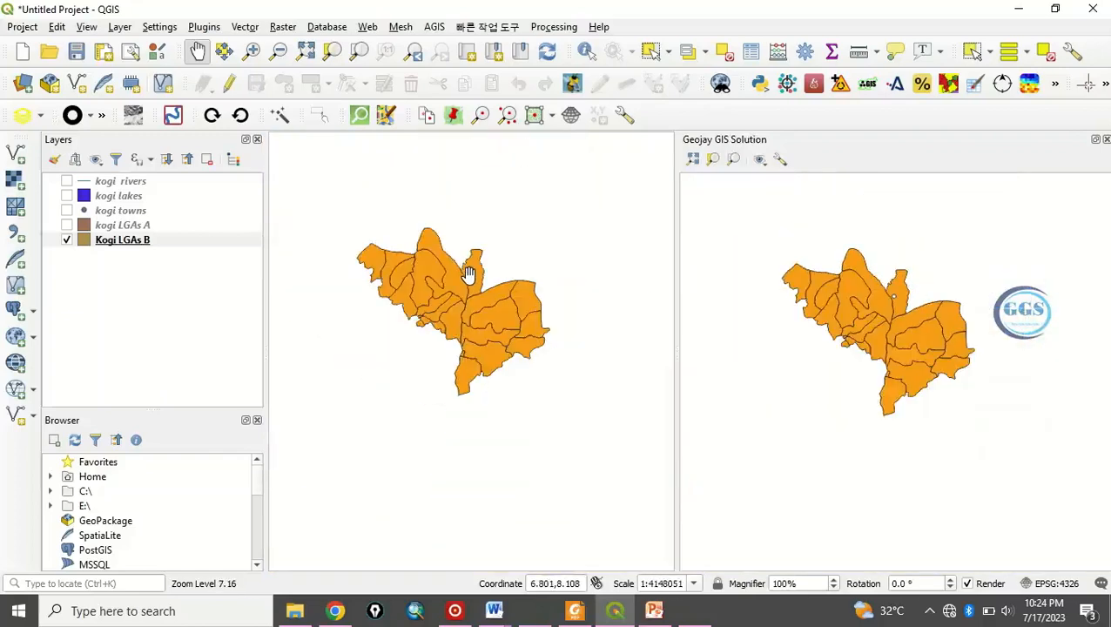
mouse_move(509, 328)
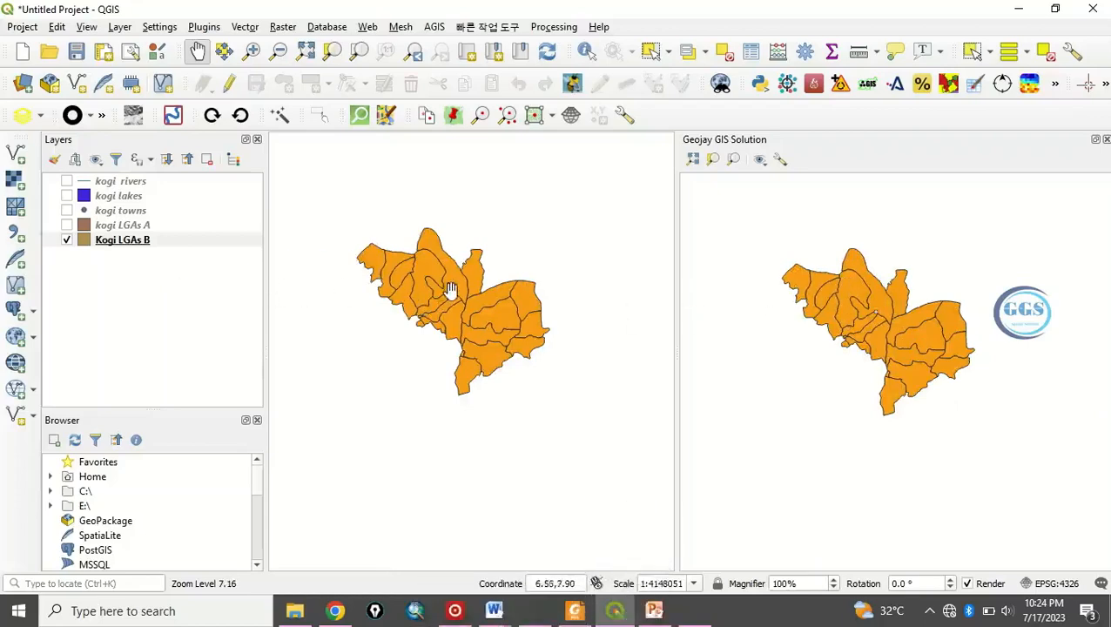
mouse_move(482, 286)
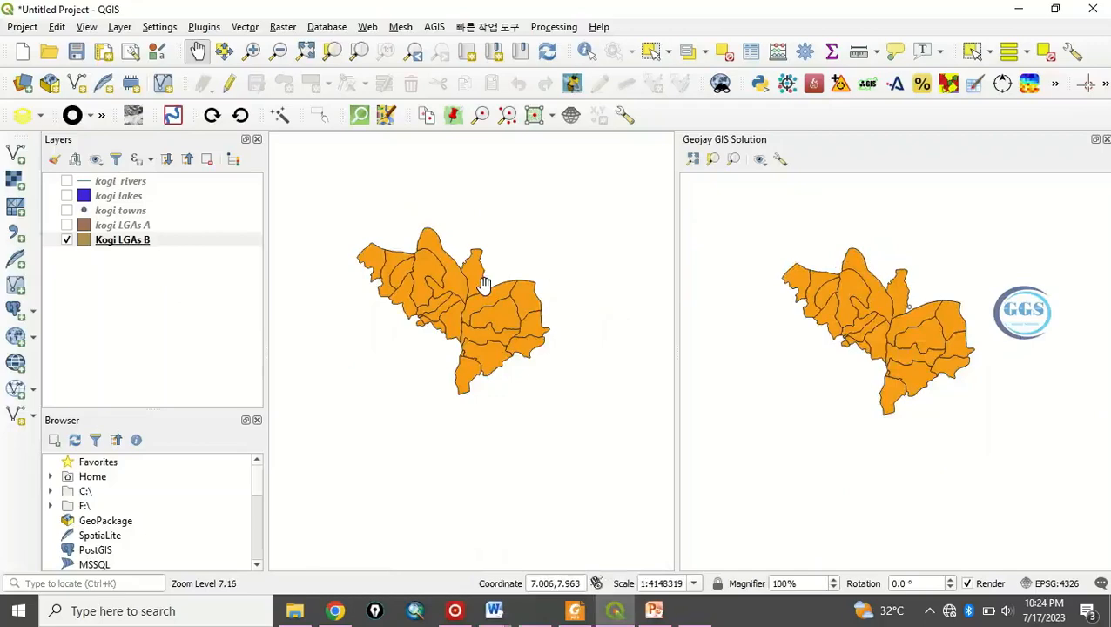
mouse_move(474, 303)
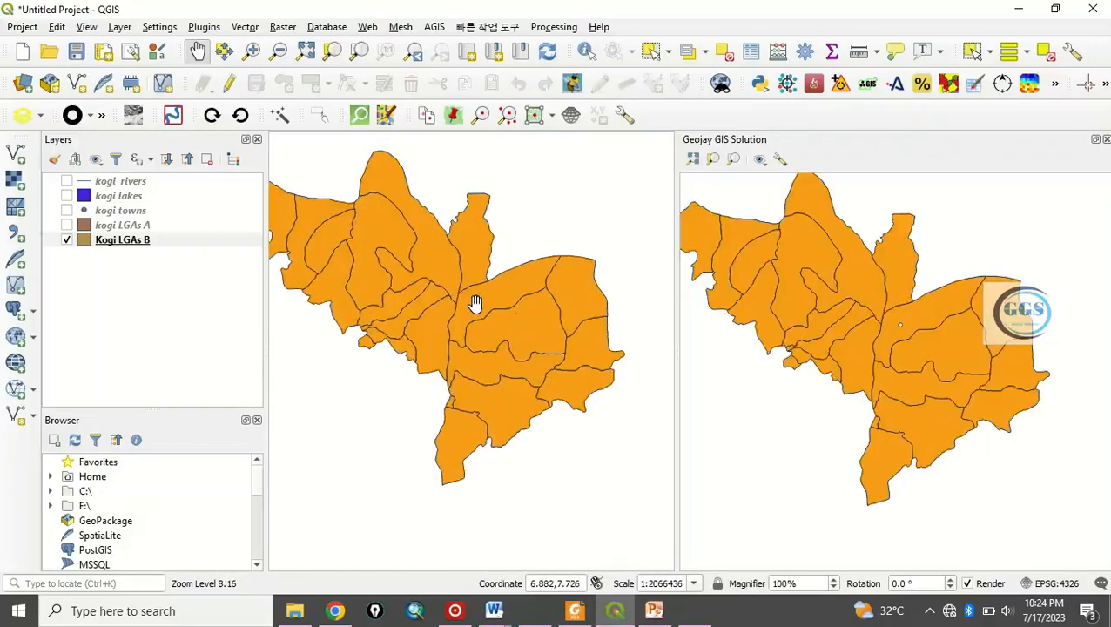
mouse_move(594, 343)
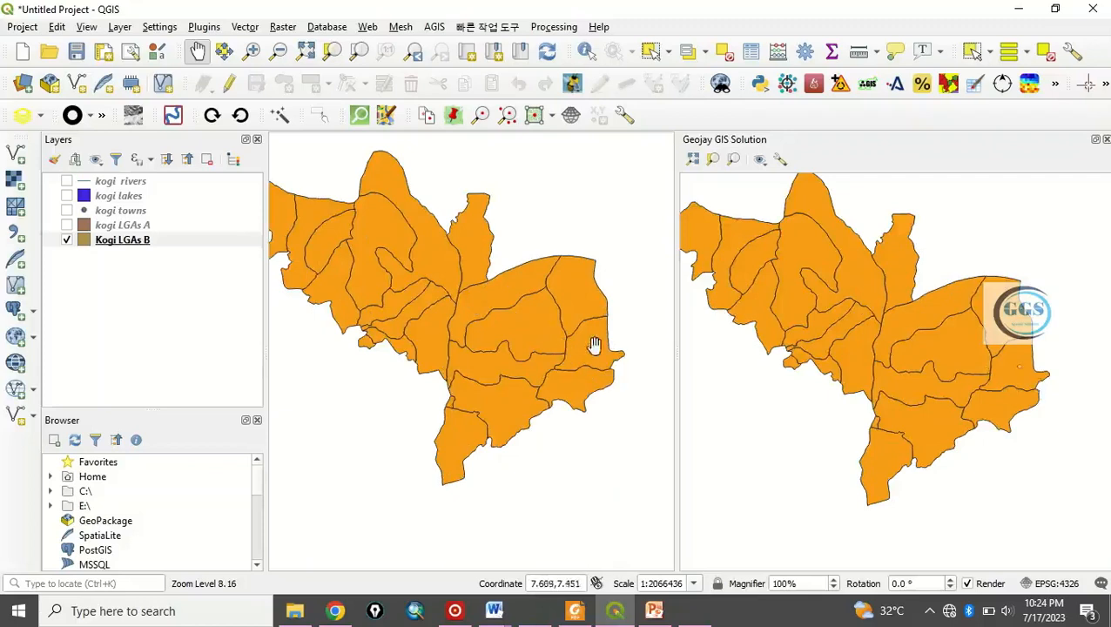
mouse_move(502, 340)
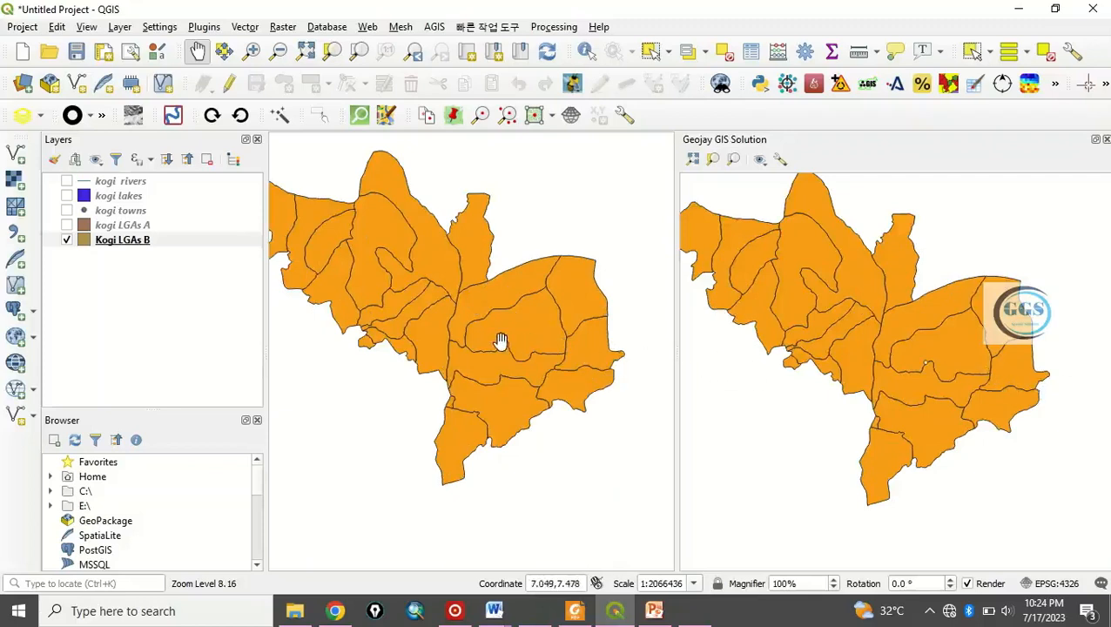
scroll(down, 3)
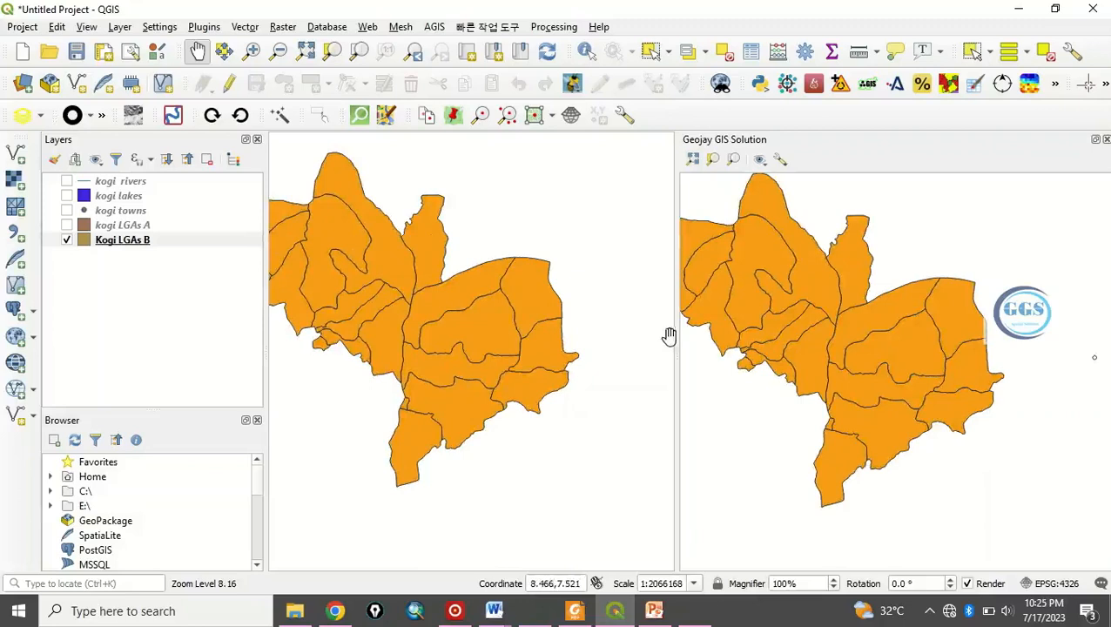
mouse_move(233, 269)
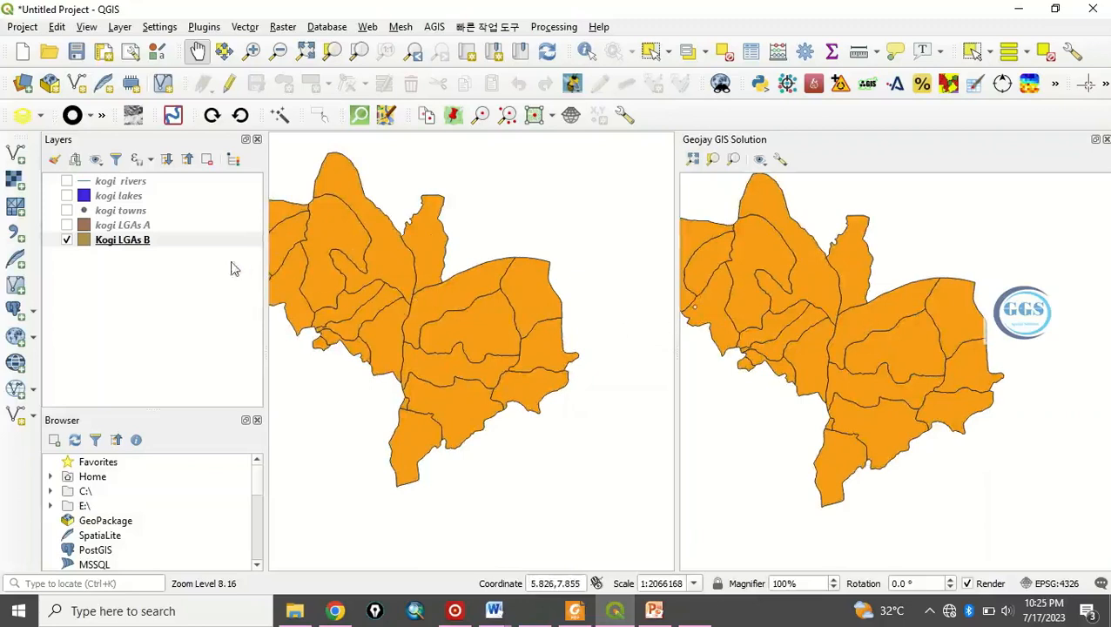
mouse_move(422, 280)
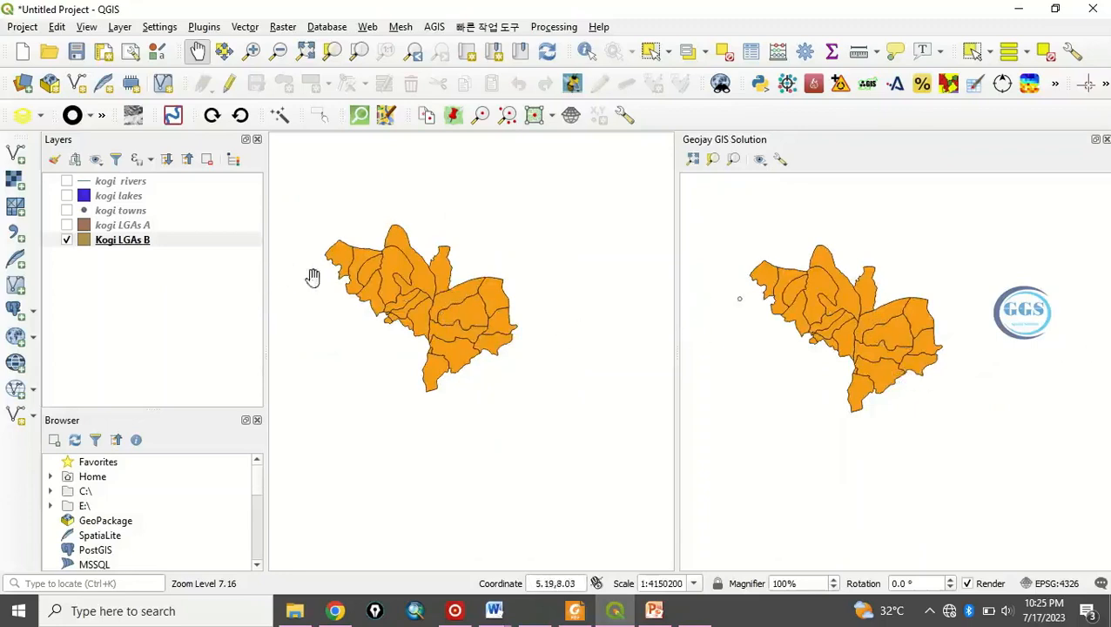
mouse_move(349, 270)
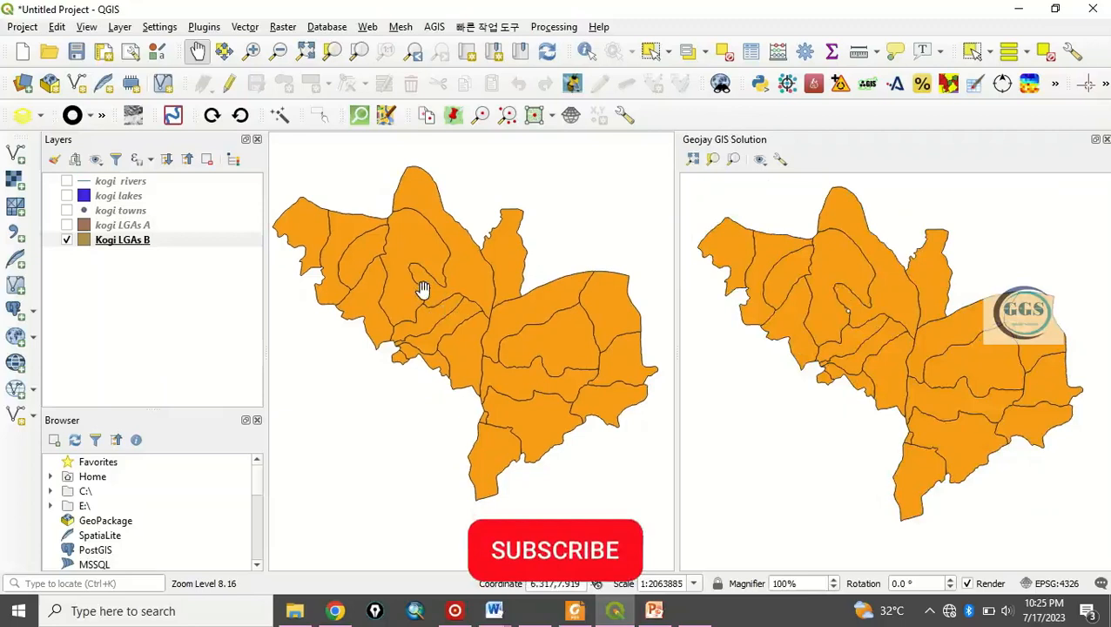
click(558, 551)
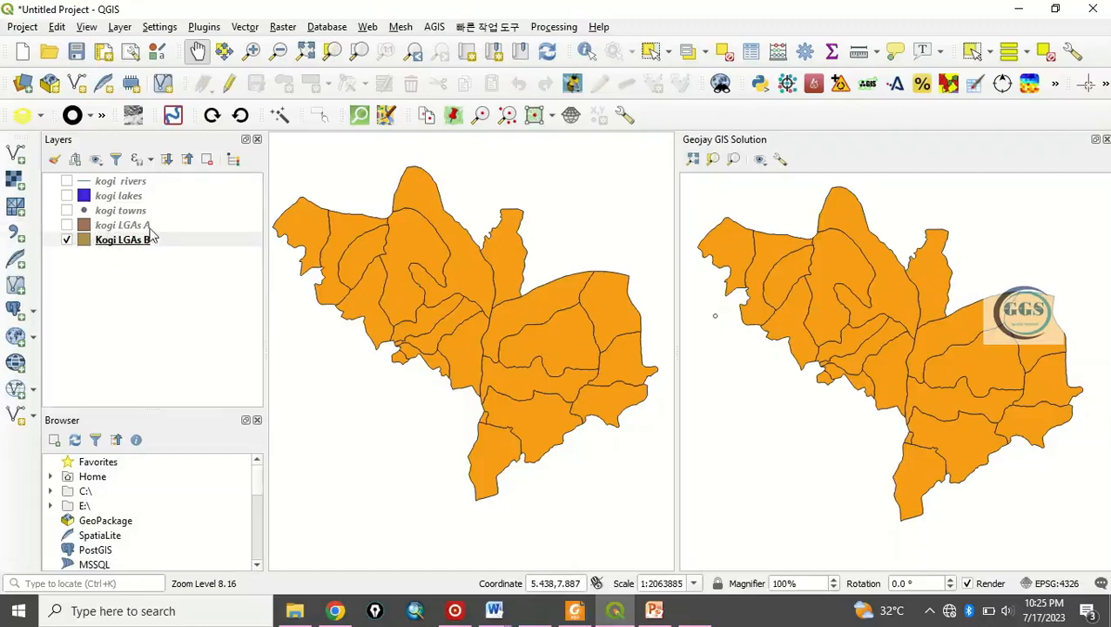
mouse_move(126, 244)
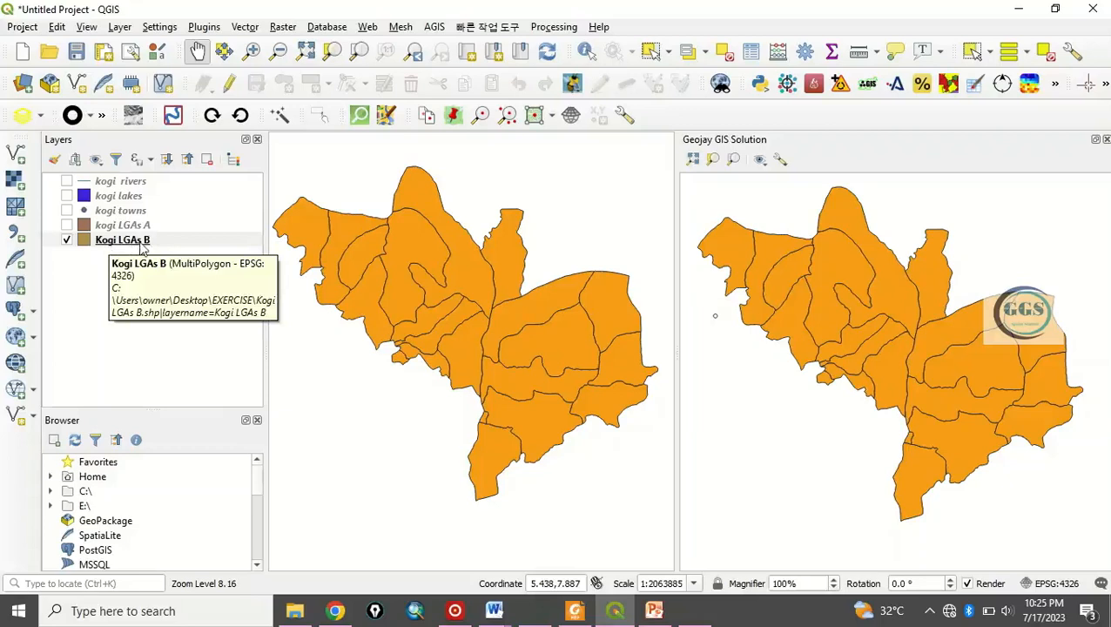
mouse_move(374, 261)
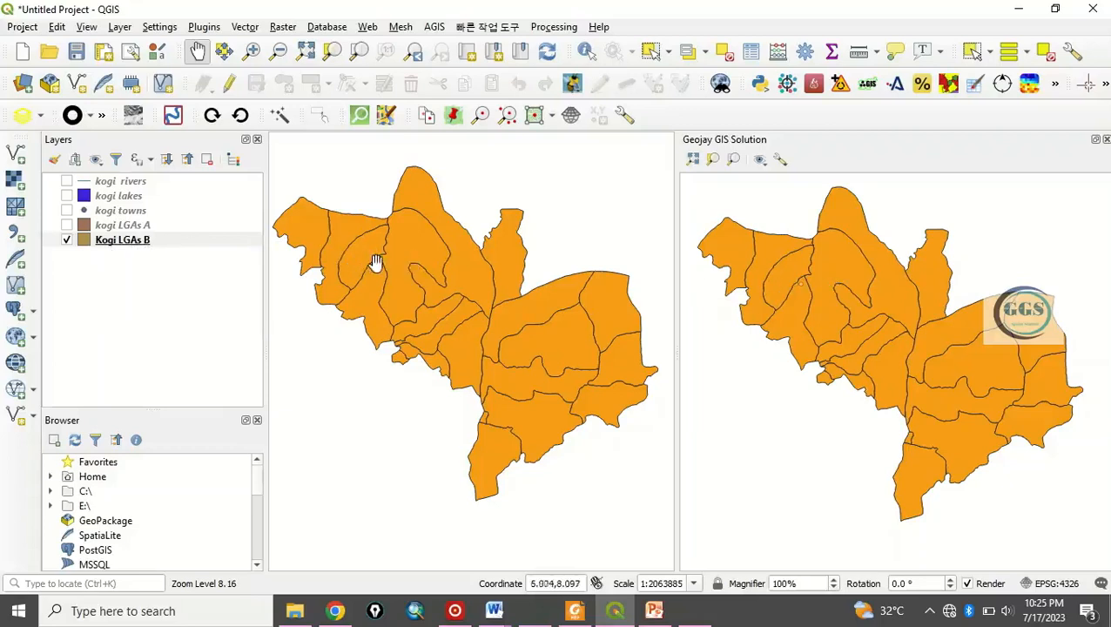
mouse_move(122, 240)
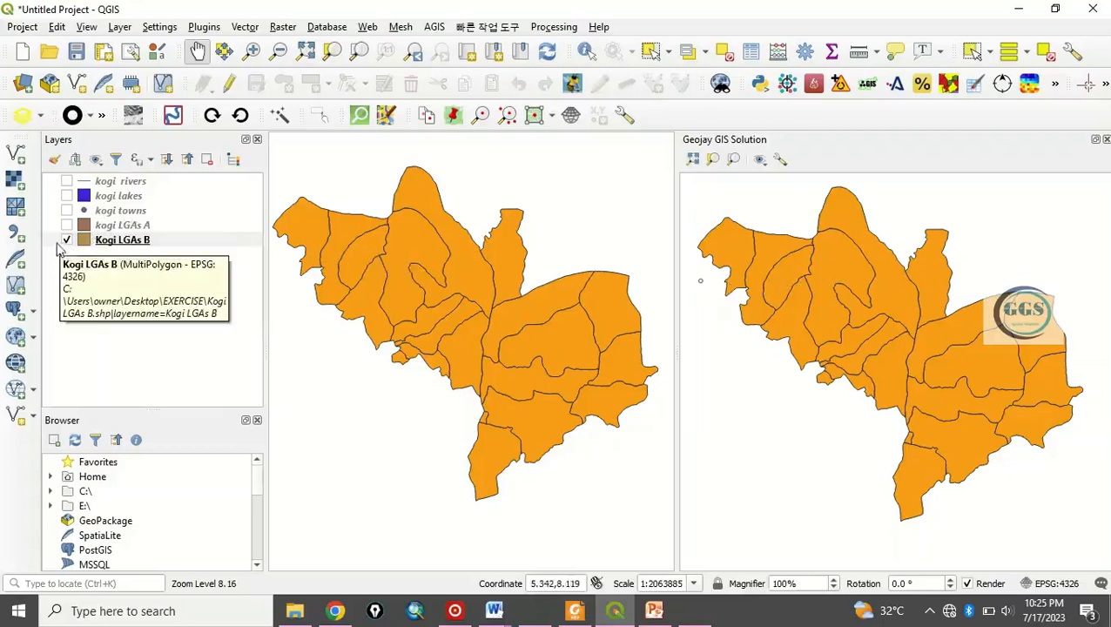
mouse_move(282, 258)
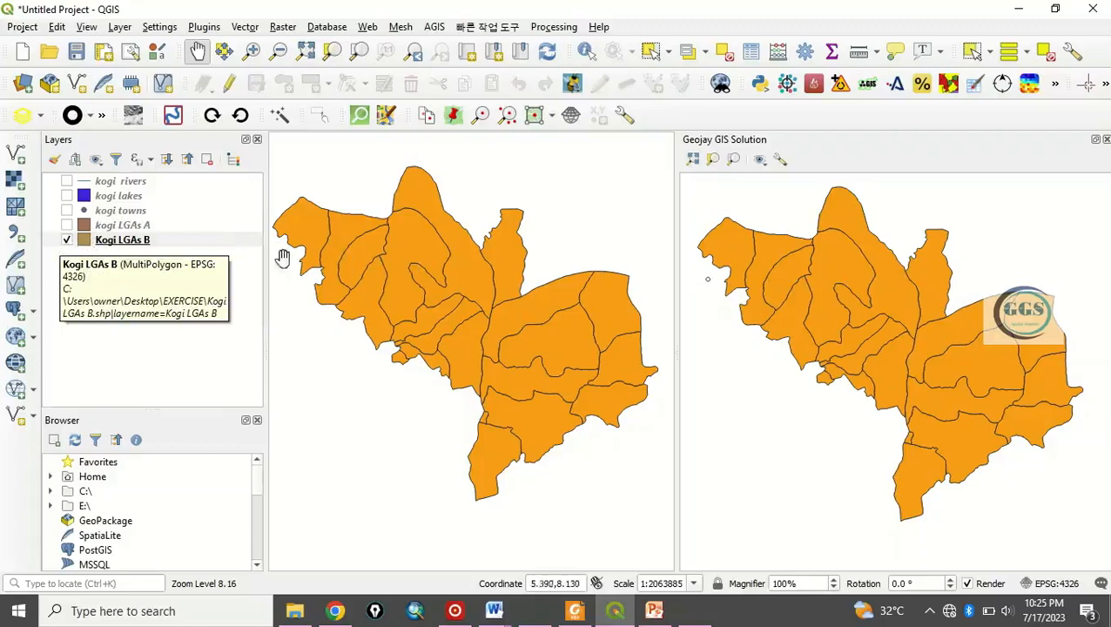
mouse_move(437, 295)
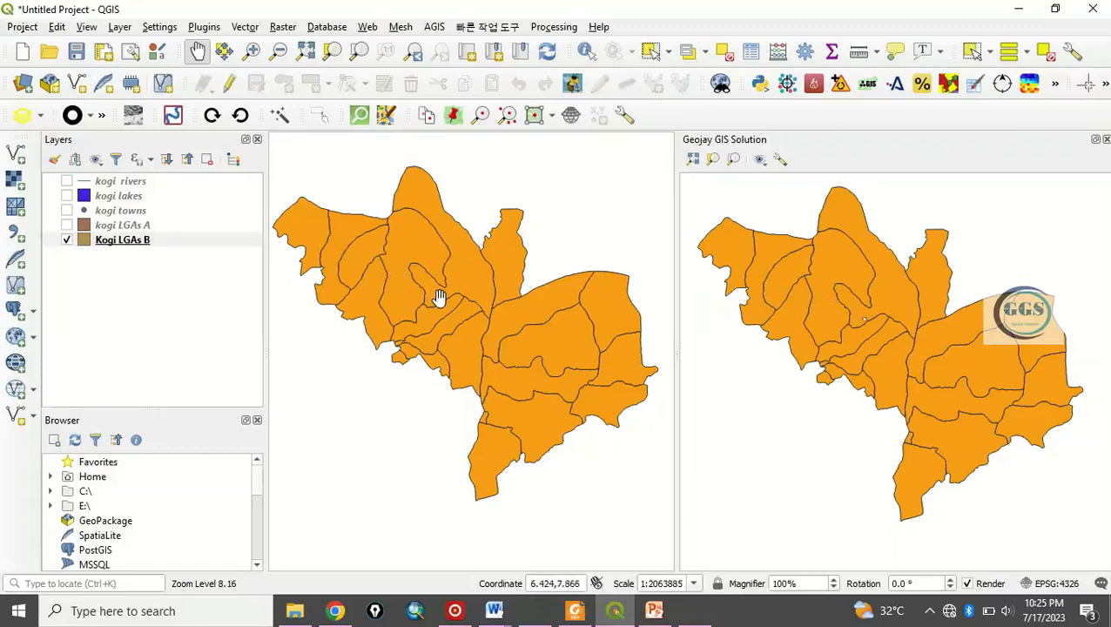
mouse_move(833, 299)
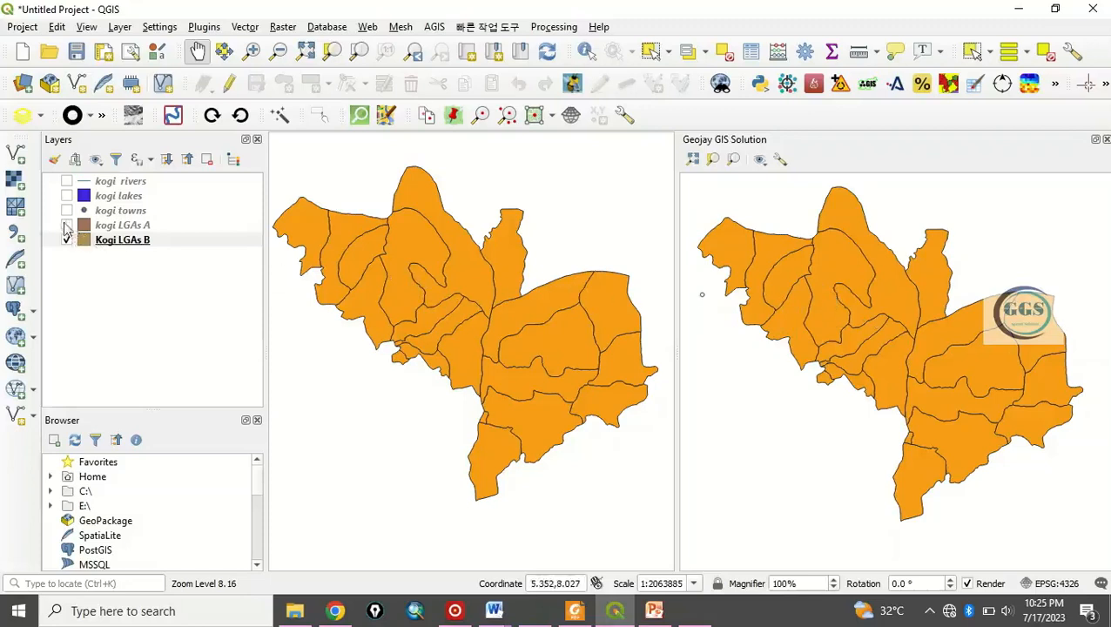
Add a new map theme named 'GGS' from the current layer visibility
click(67, 240)
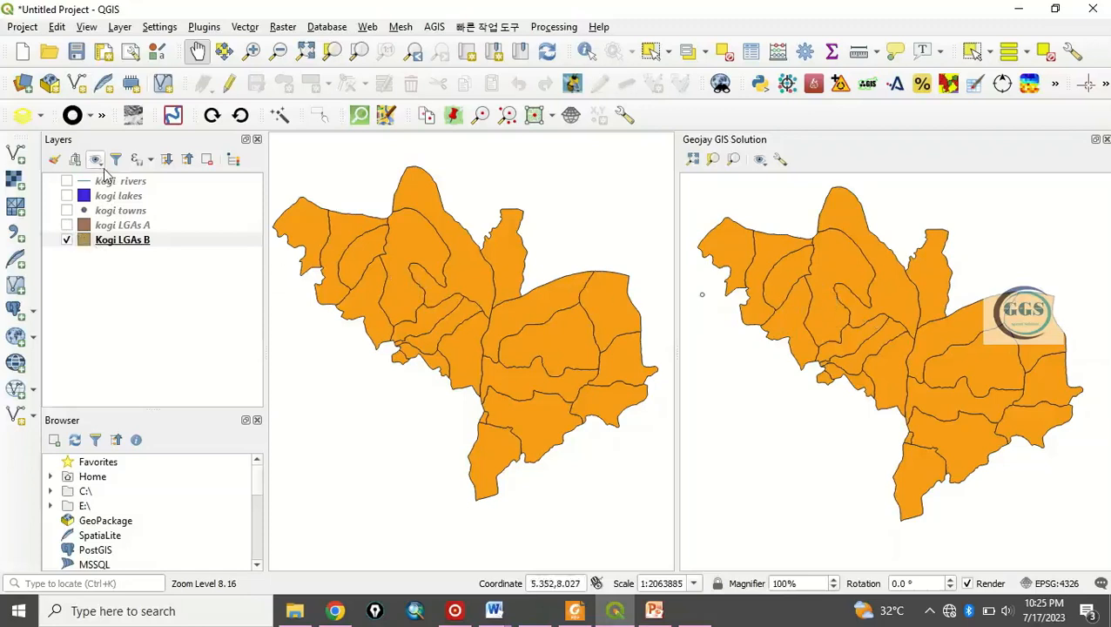
click(95, 160)
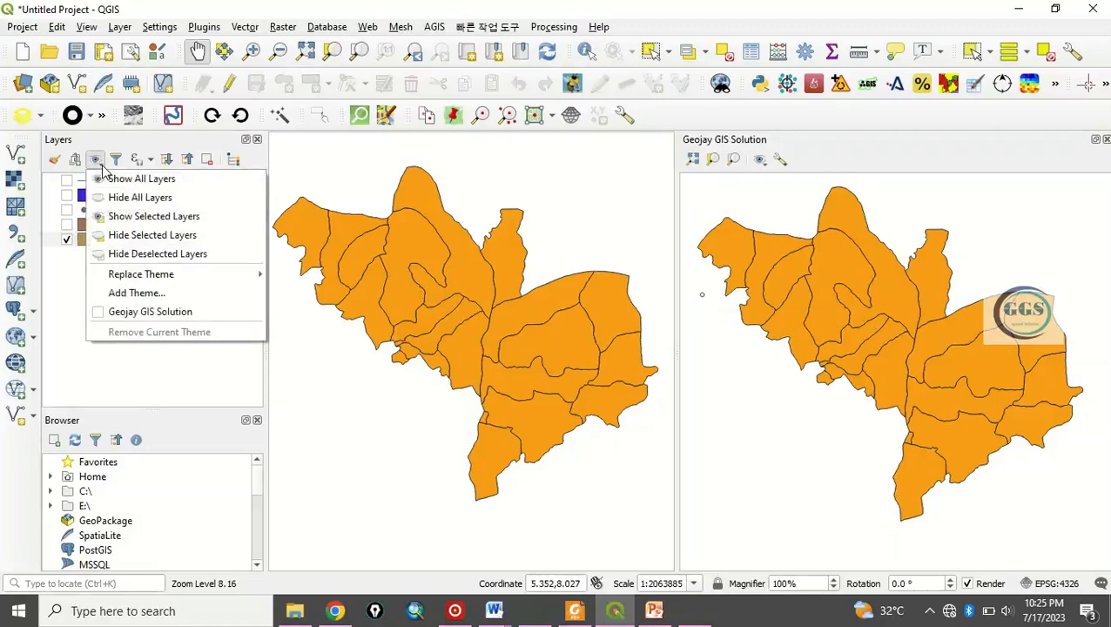
mouse_move(140, 274)
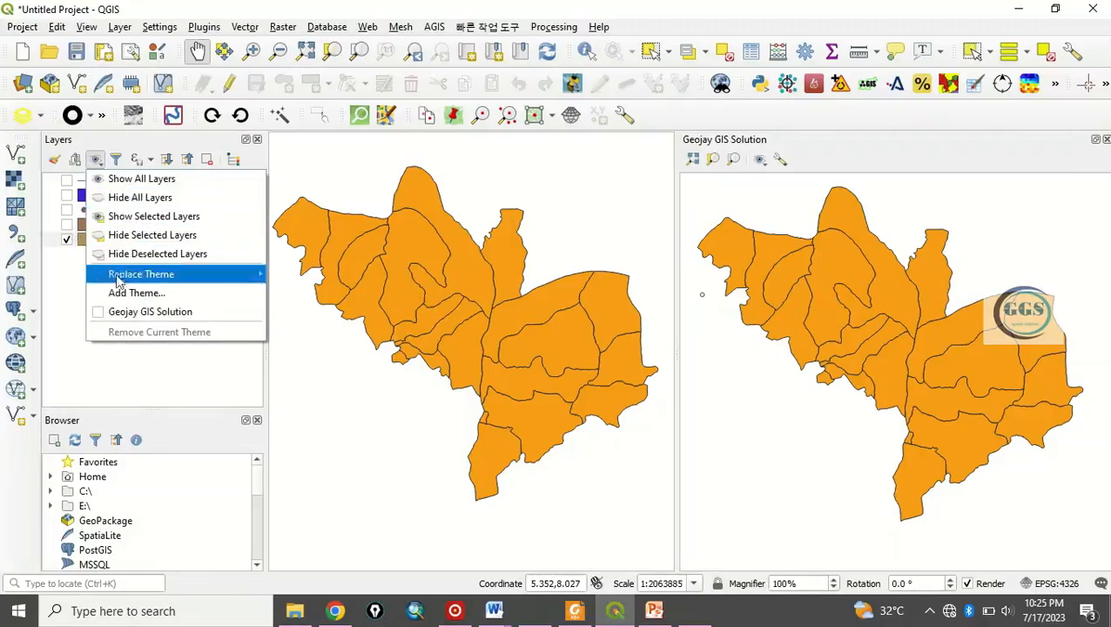
mouse_move(136, 292)
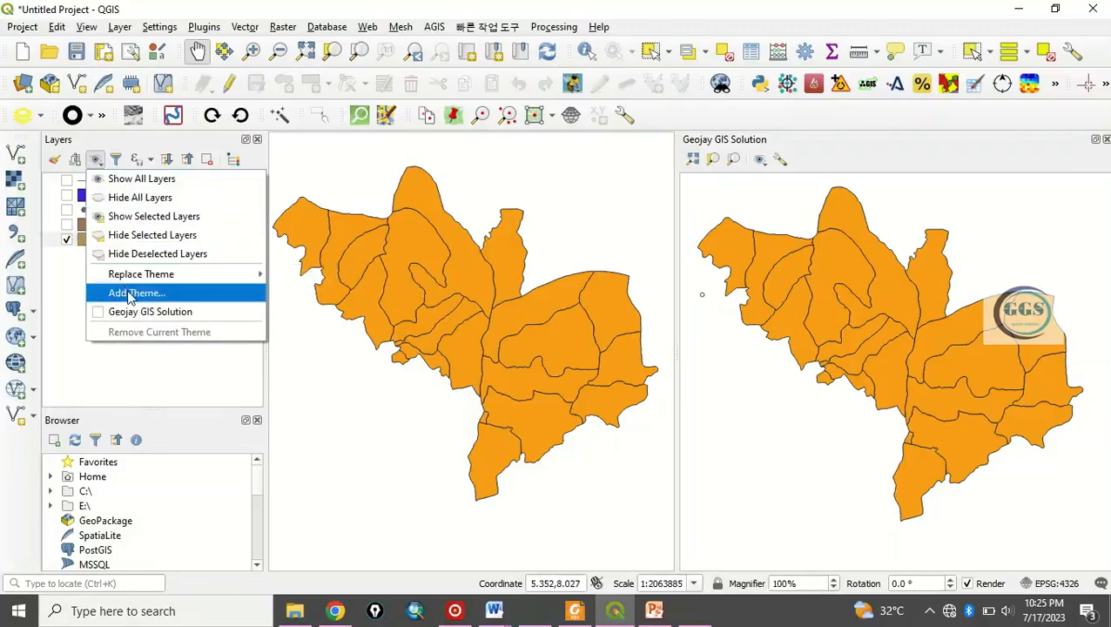
click(136, 292)
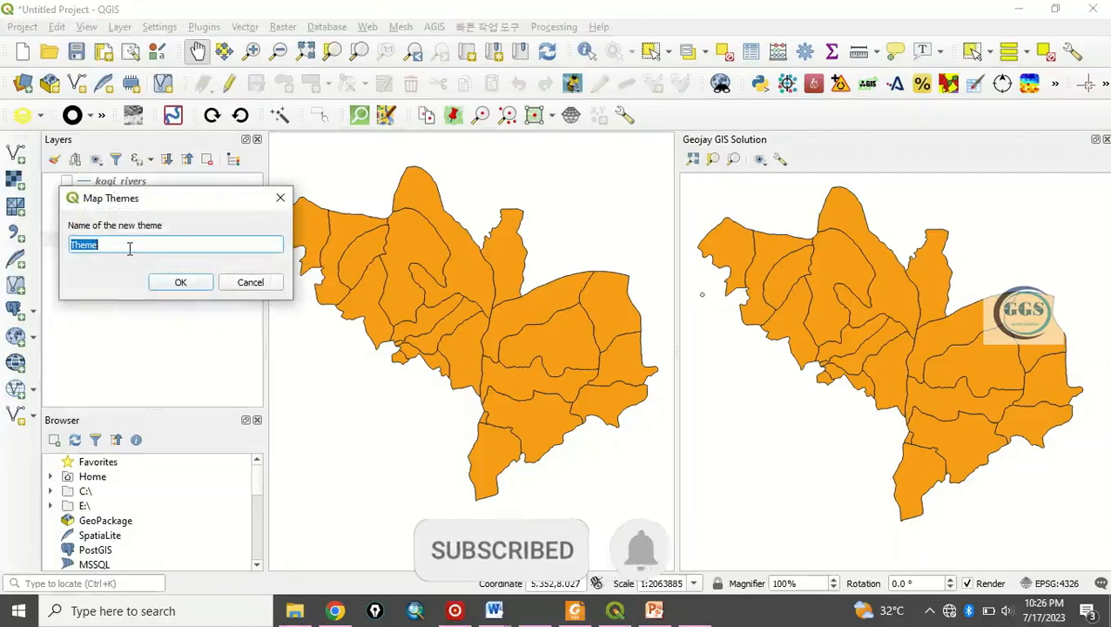
text(GG)
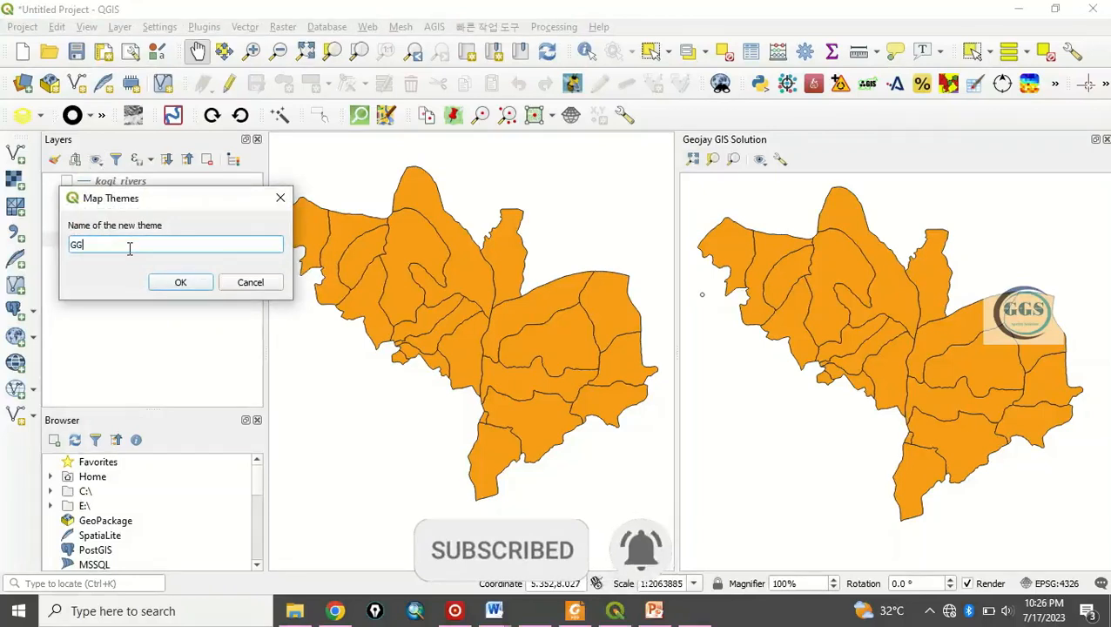
text(S)
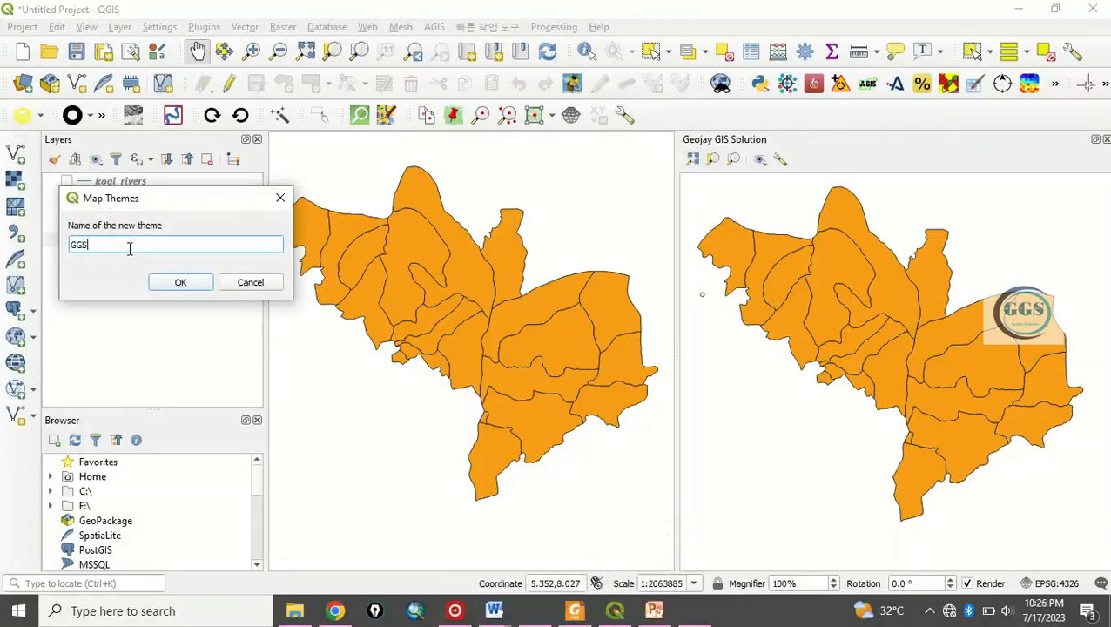
mouse_move(171, 293)
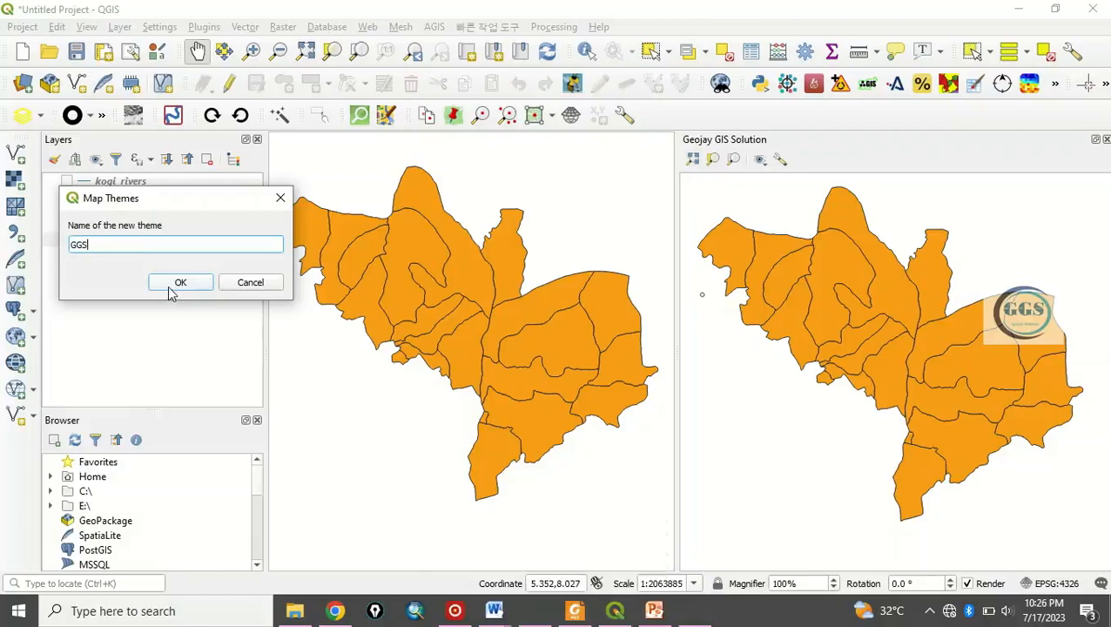
click(181, 282)
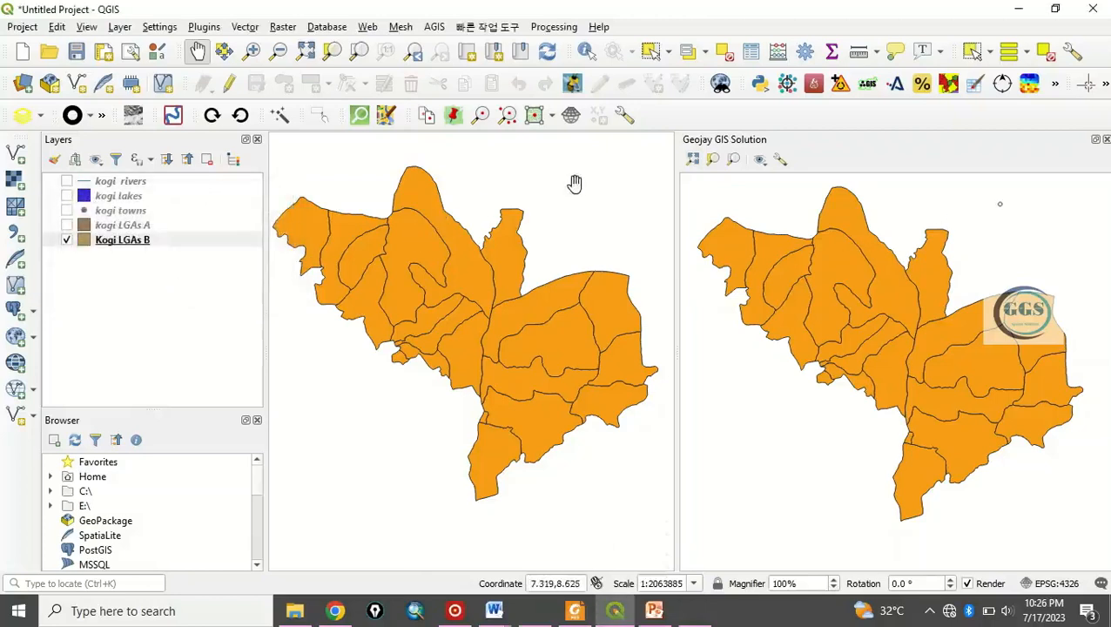
mouse_move(760, 160)
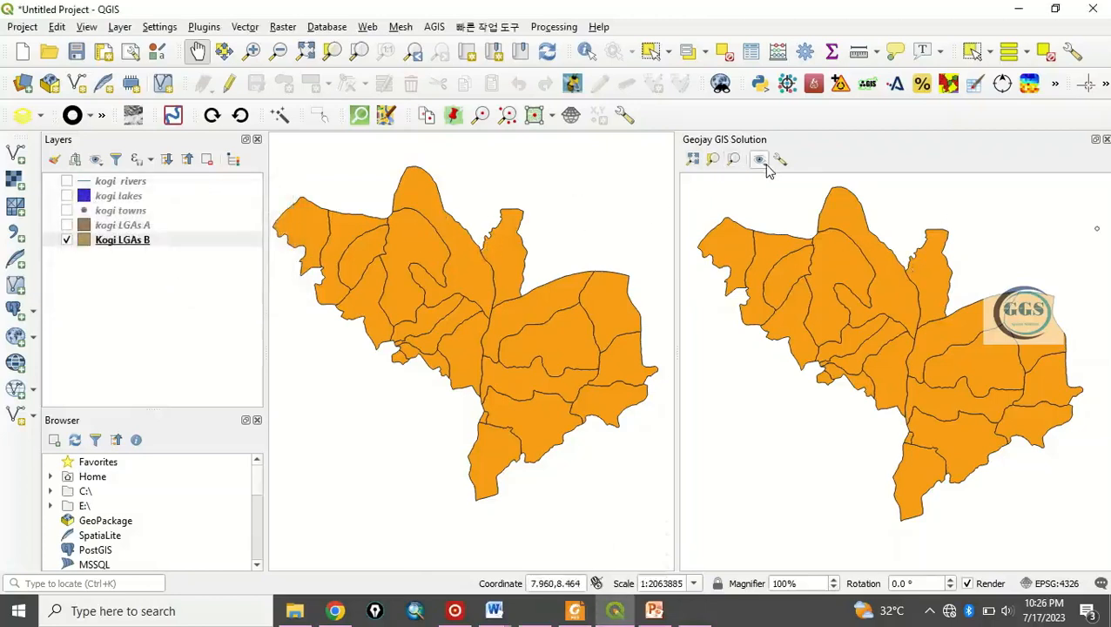
Lock the Geojay GIS Solution view to the GGS theme and toggle Kogi LGAs layers to test it
click(760, 158)
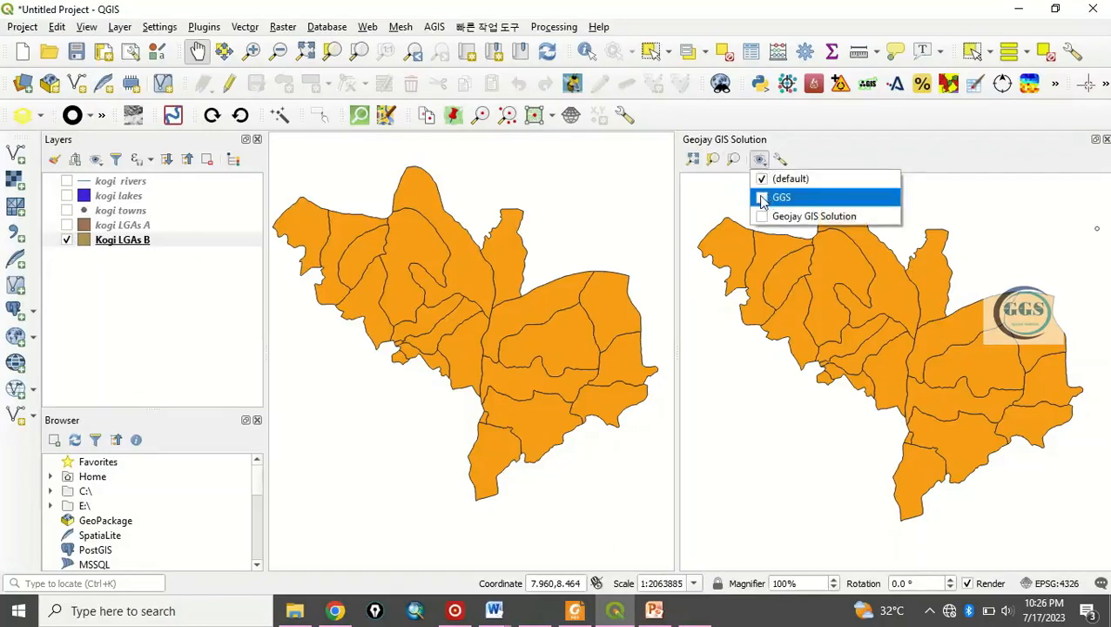
click(763, 197)
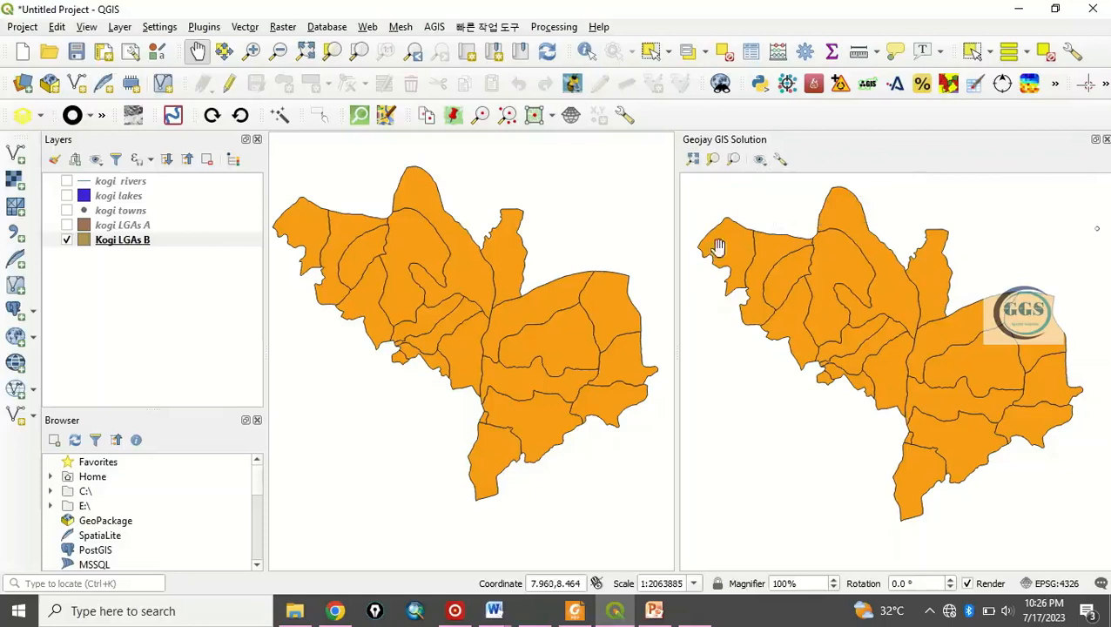
mouse_move(565, 264)
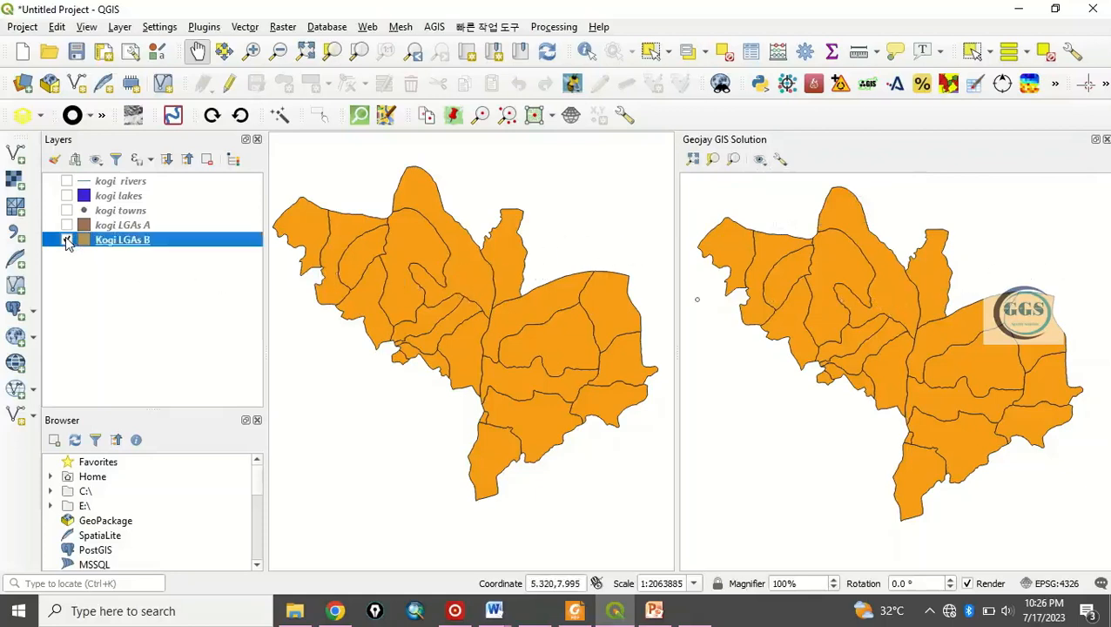
click(66, 240)
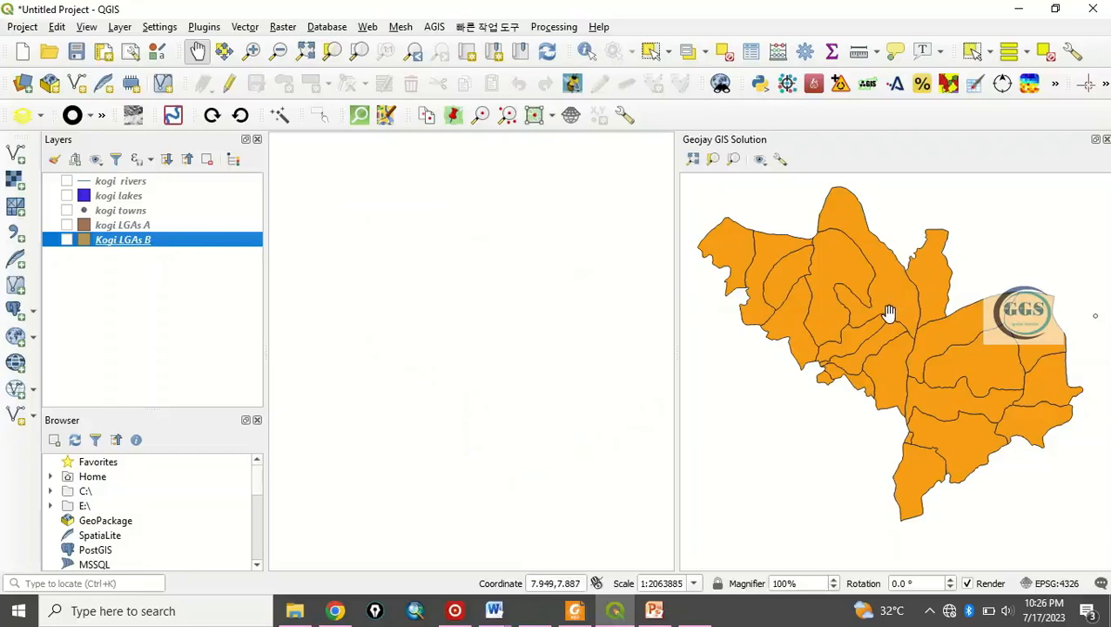
mouse_move(784, 306)
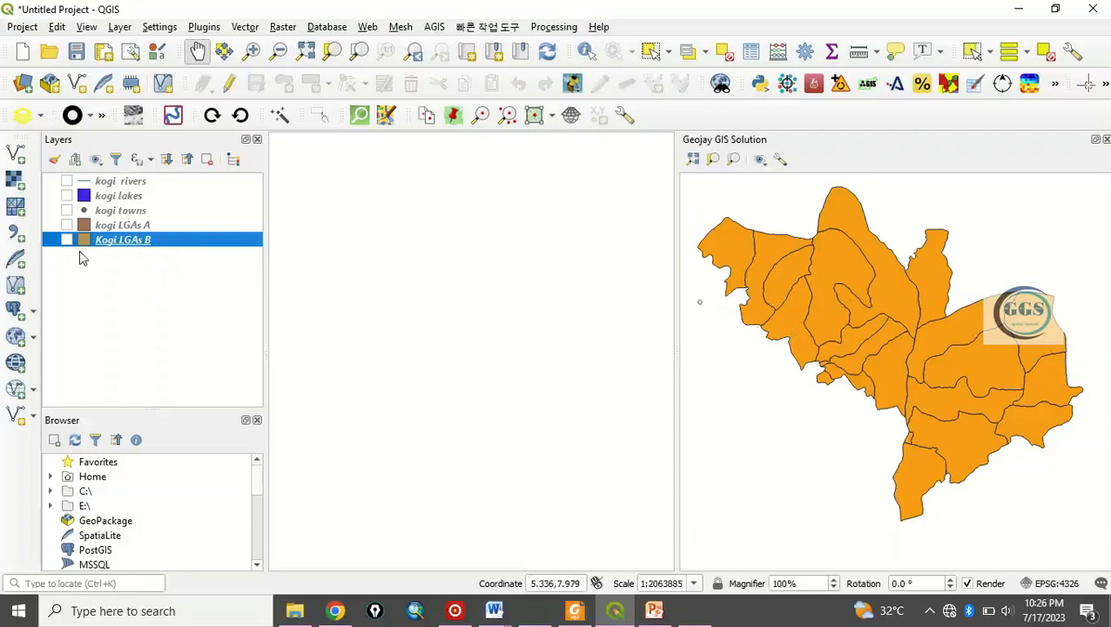
mouse_move(394, 251)
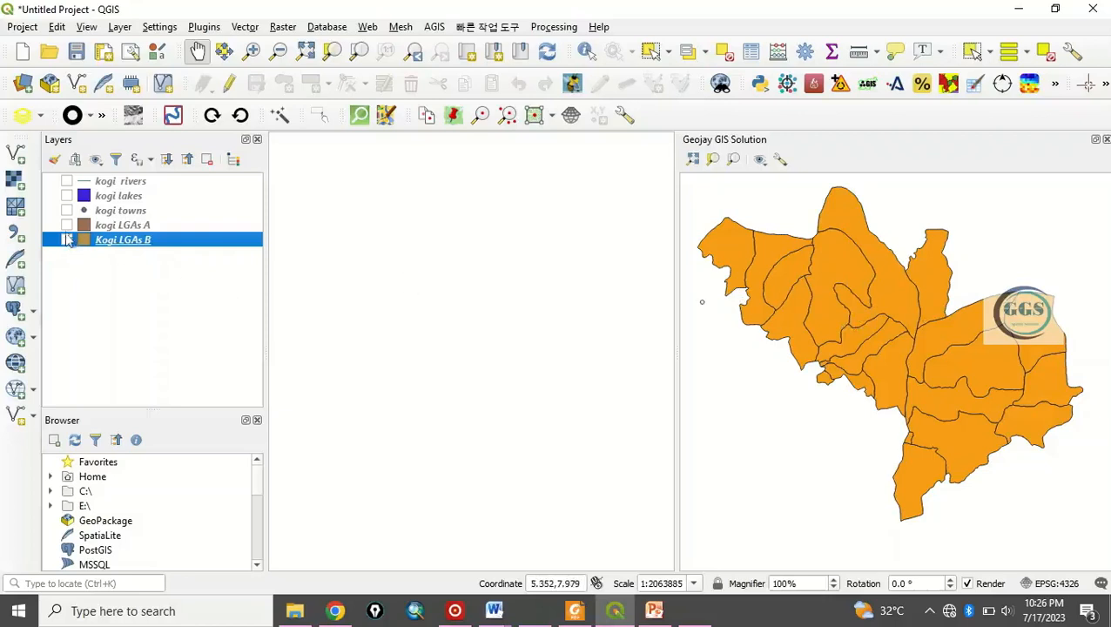
click(66, 225)
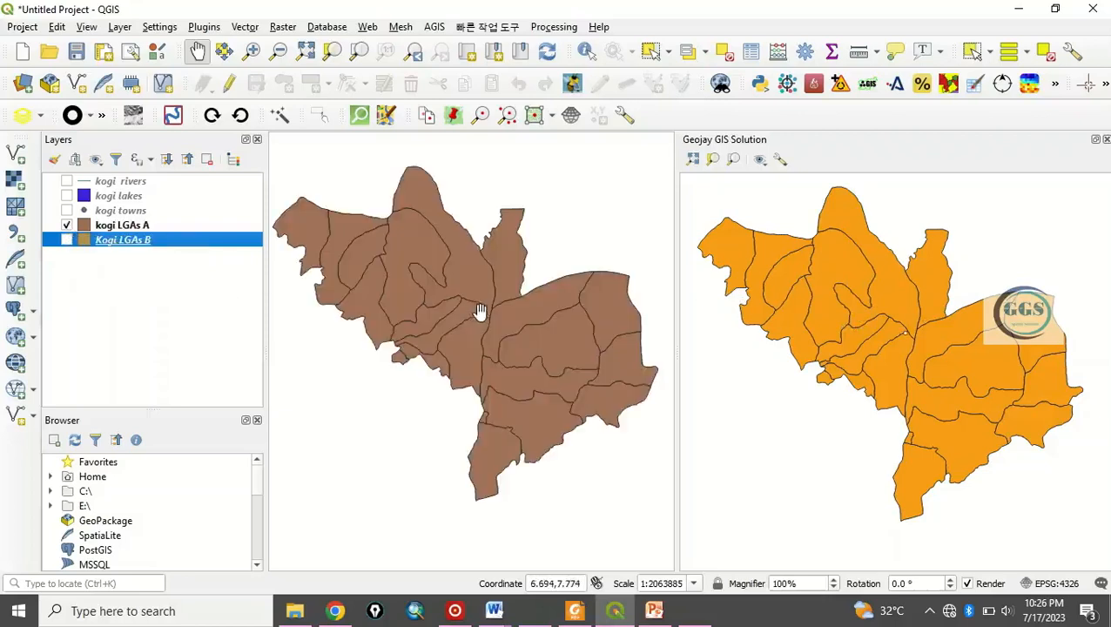
mouse_move(953, 338)
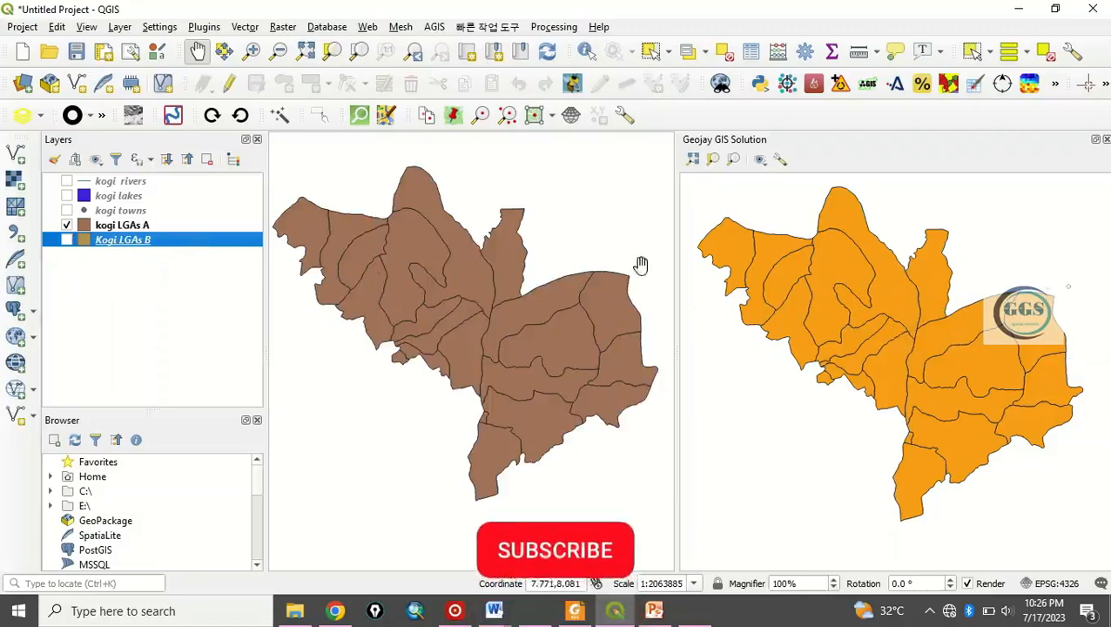
Verify the second view still follows GGS while toggling kogi towns and Kogi LGAs B on the main map
click(760, 159)
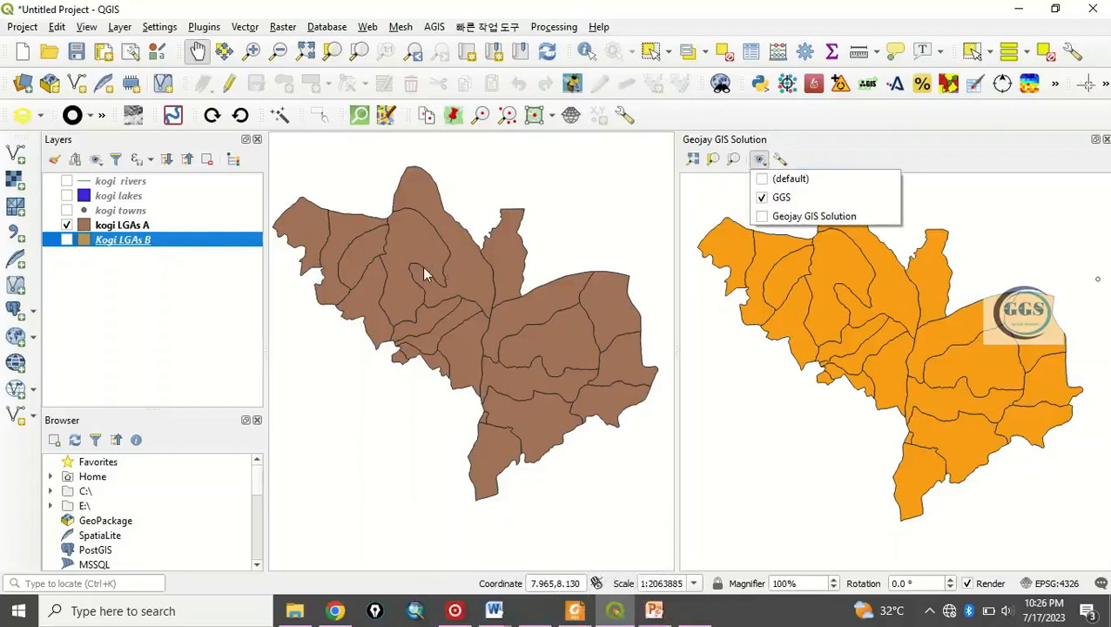
click(66, 209)
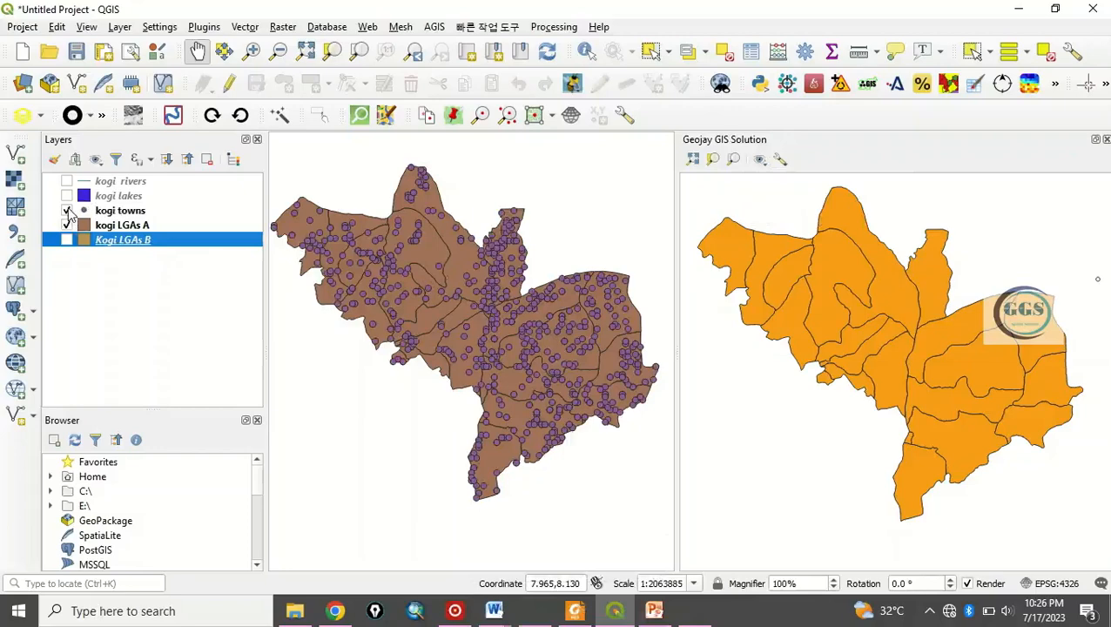
click(68, 209)
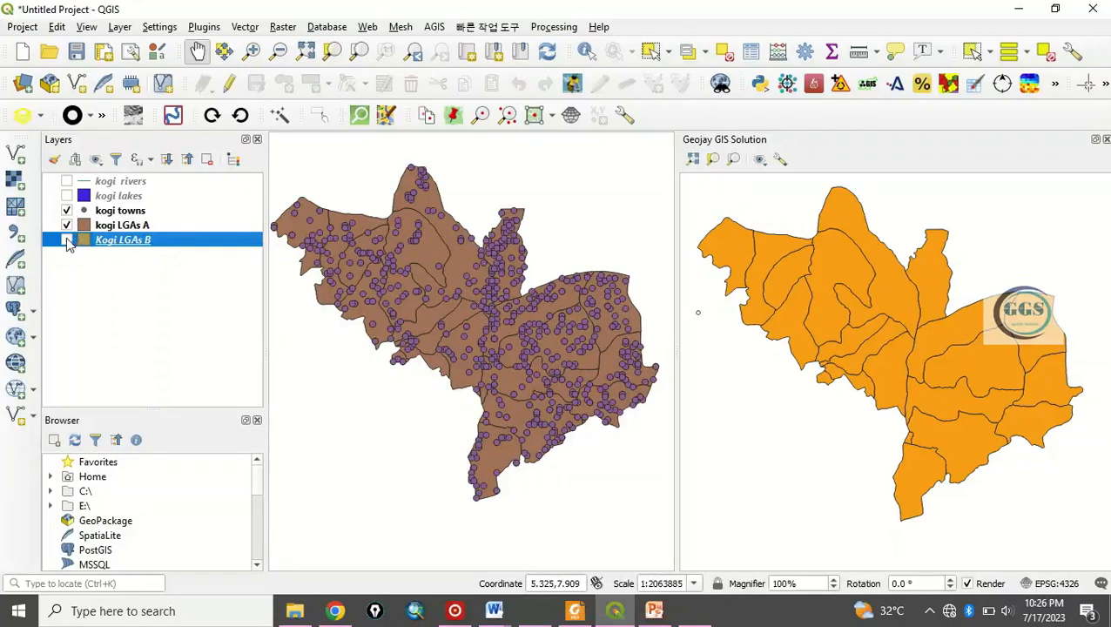
click(66, 209)
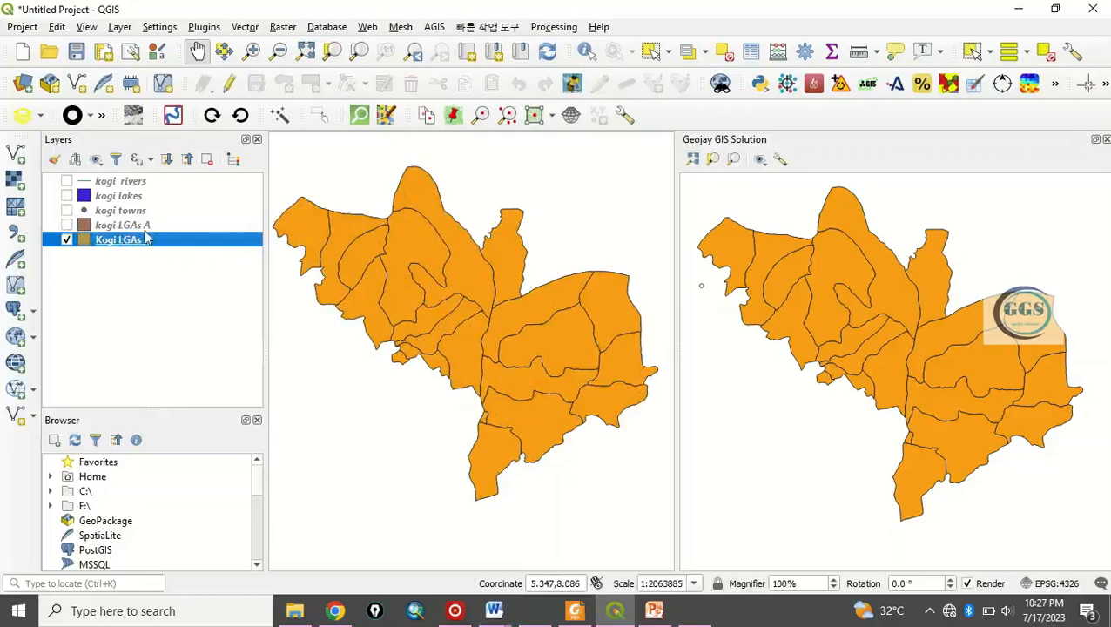
mouse_move(122, 240)
text( B)
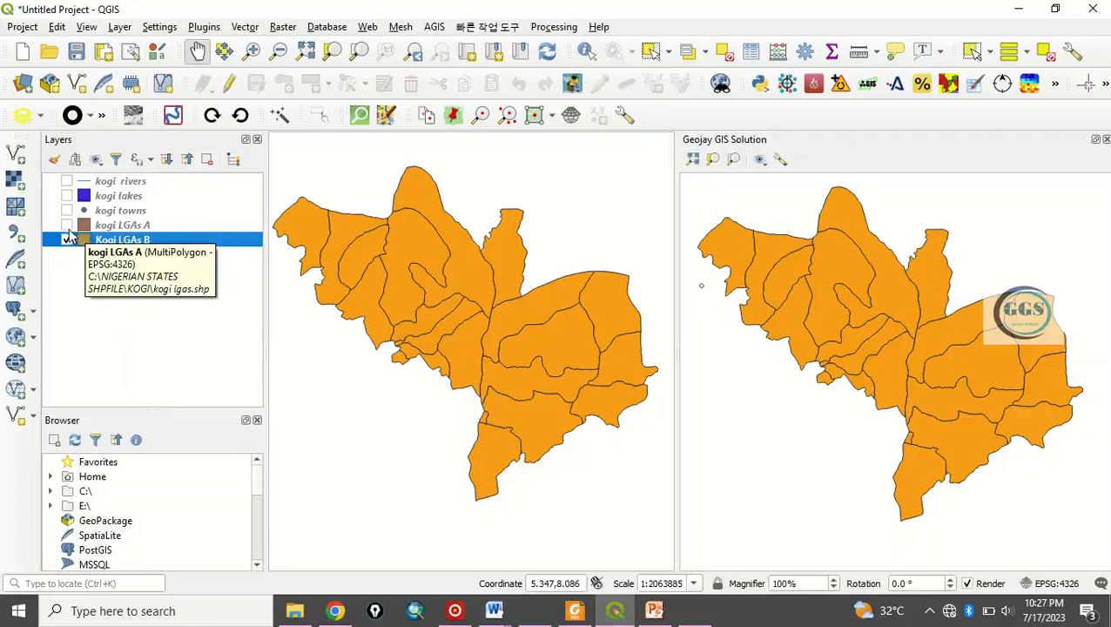
Show brown kogi LGAs A and hide Kogi LGAs B on the main map only
click(68, 240)
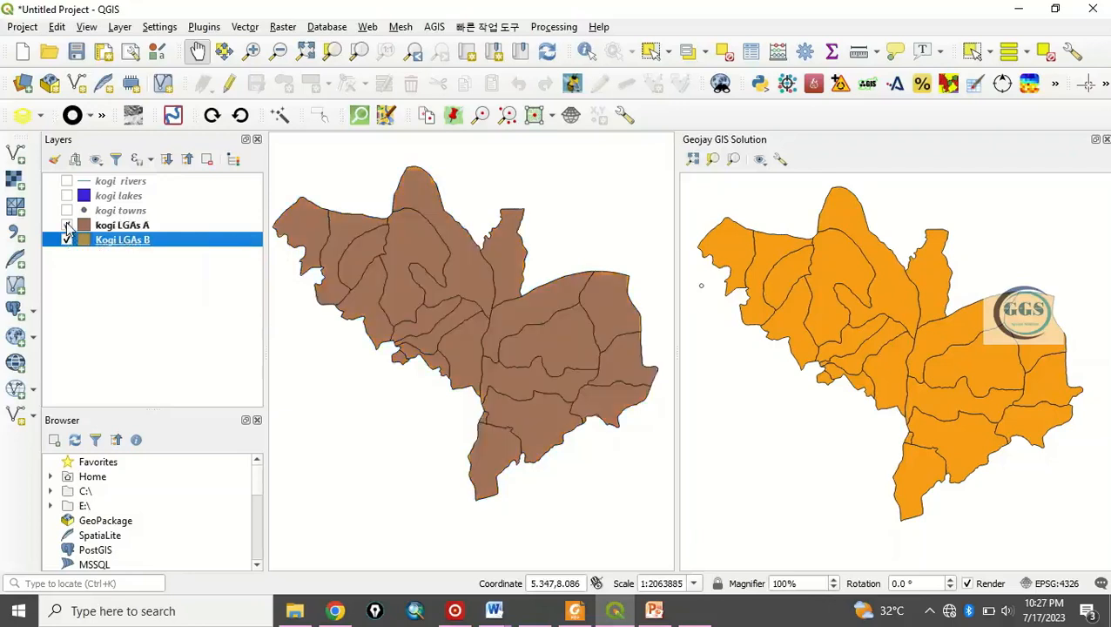
click(66, 224)
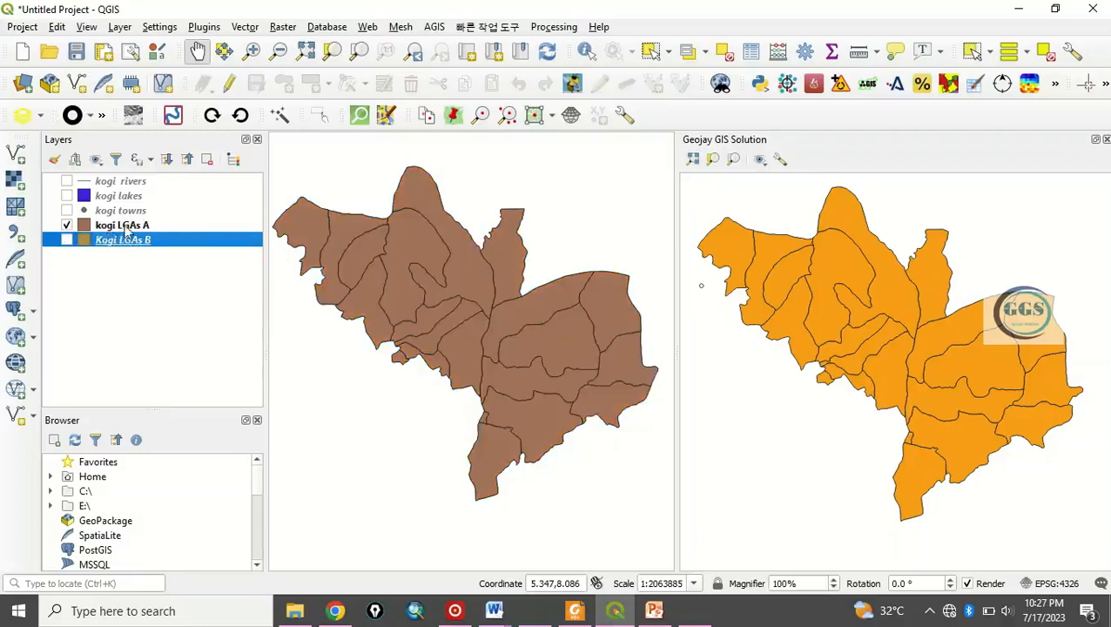
mouse_move(474, 310)
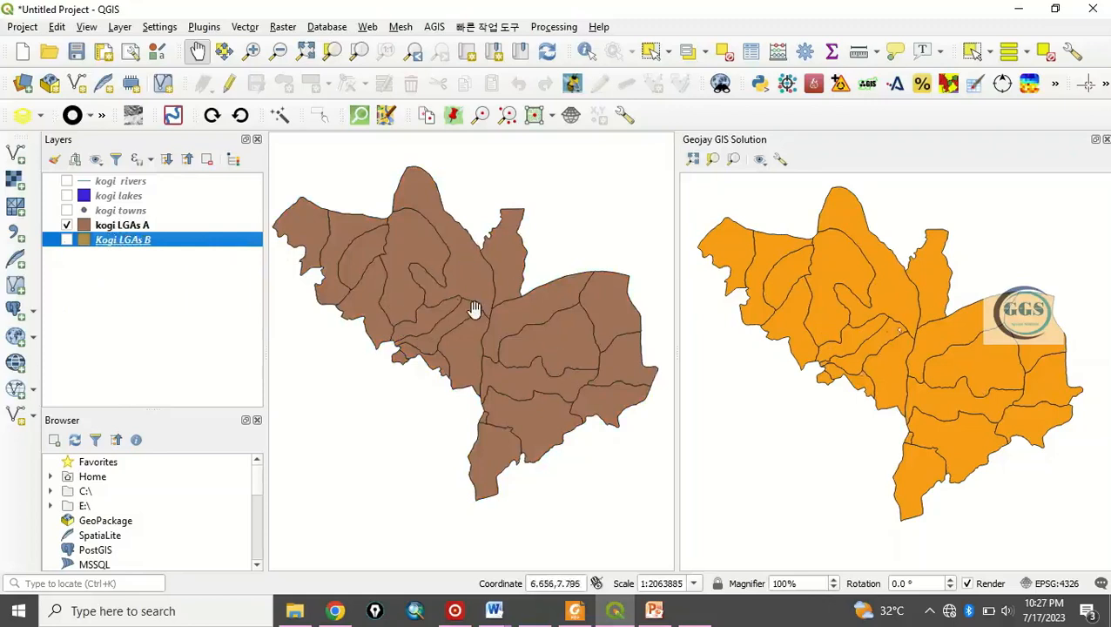
mouse_move(1012, 392)
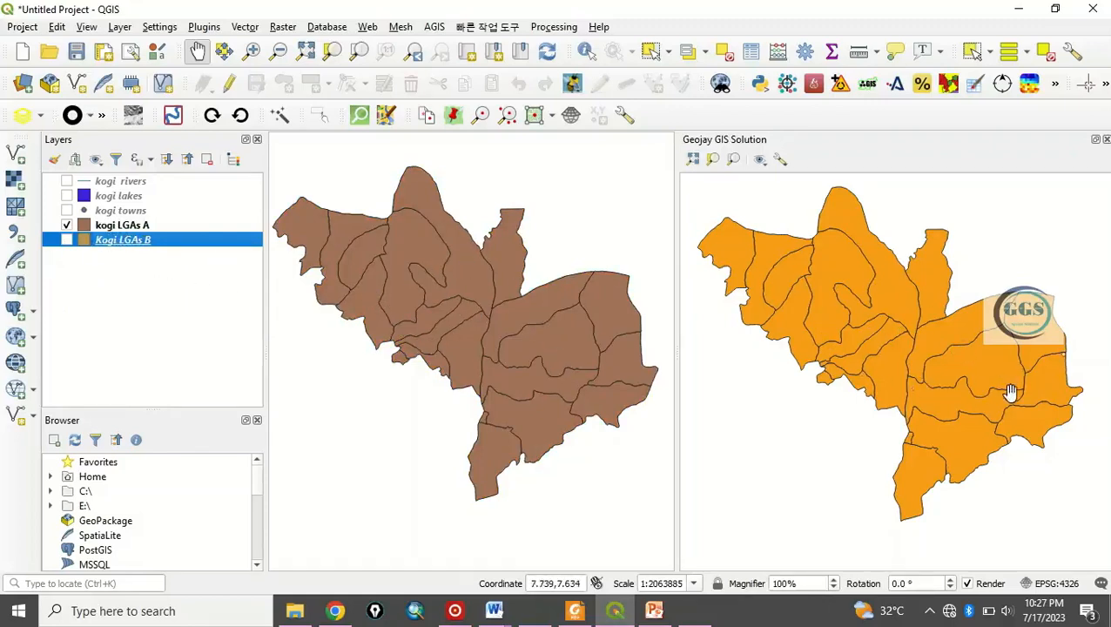
mouse_move(645, 384)
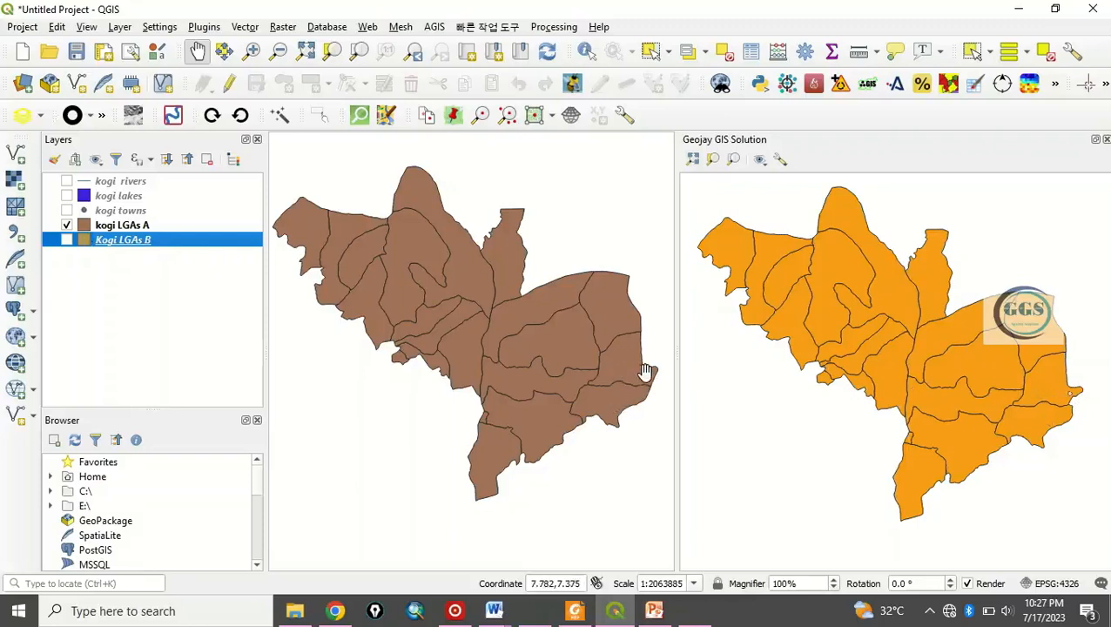
mouse_move(641, 387)
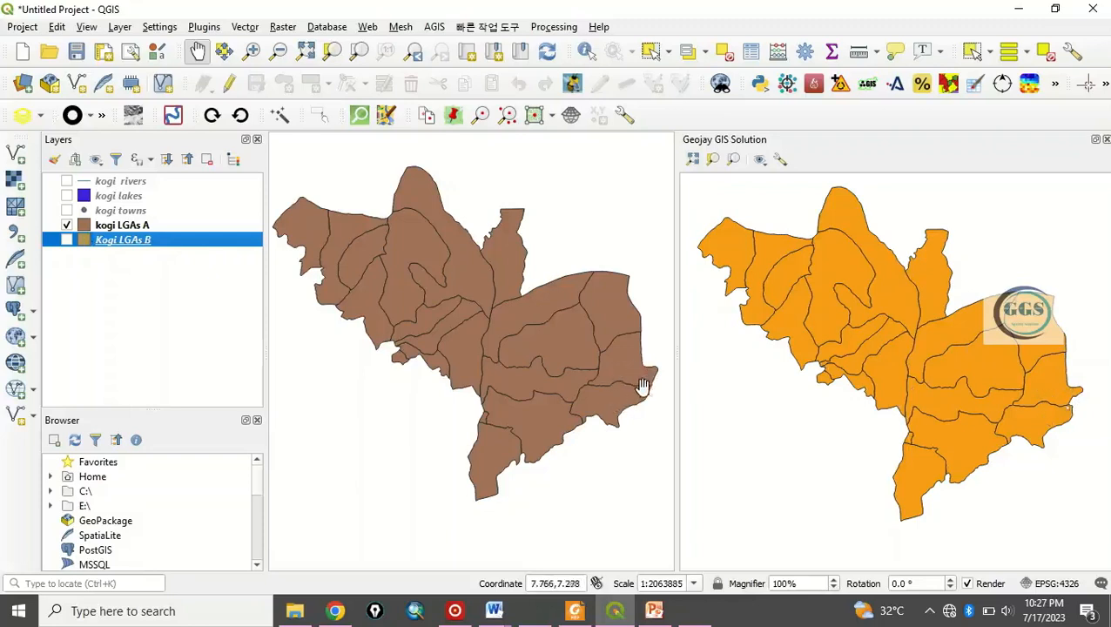
mouse_move(641, 402)
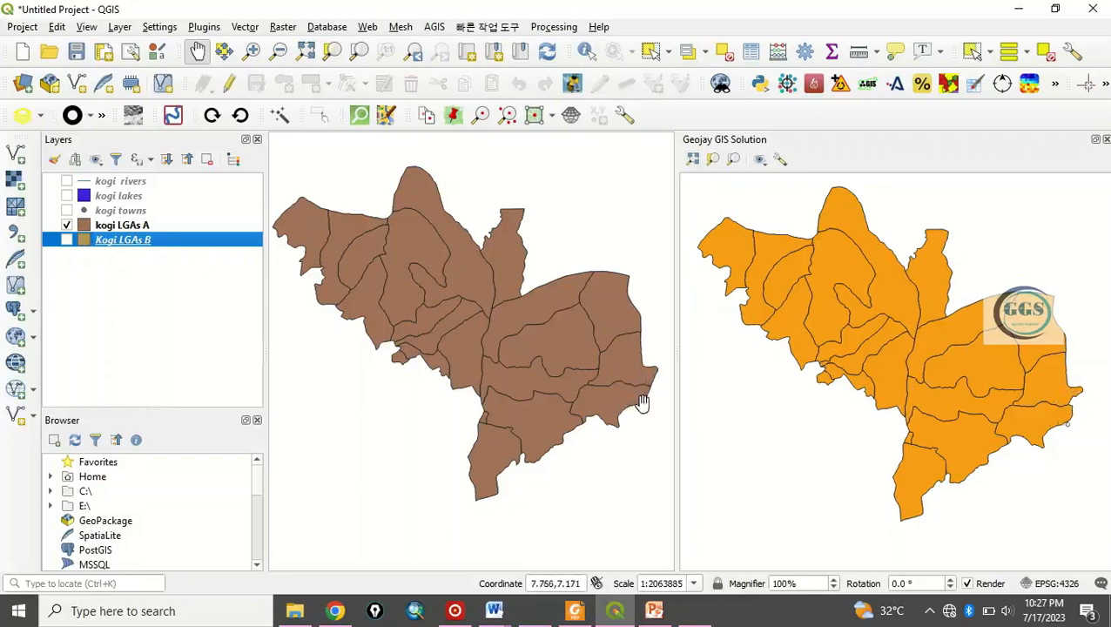
mouse_move(1089, 393)
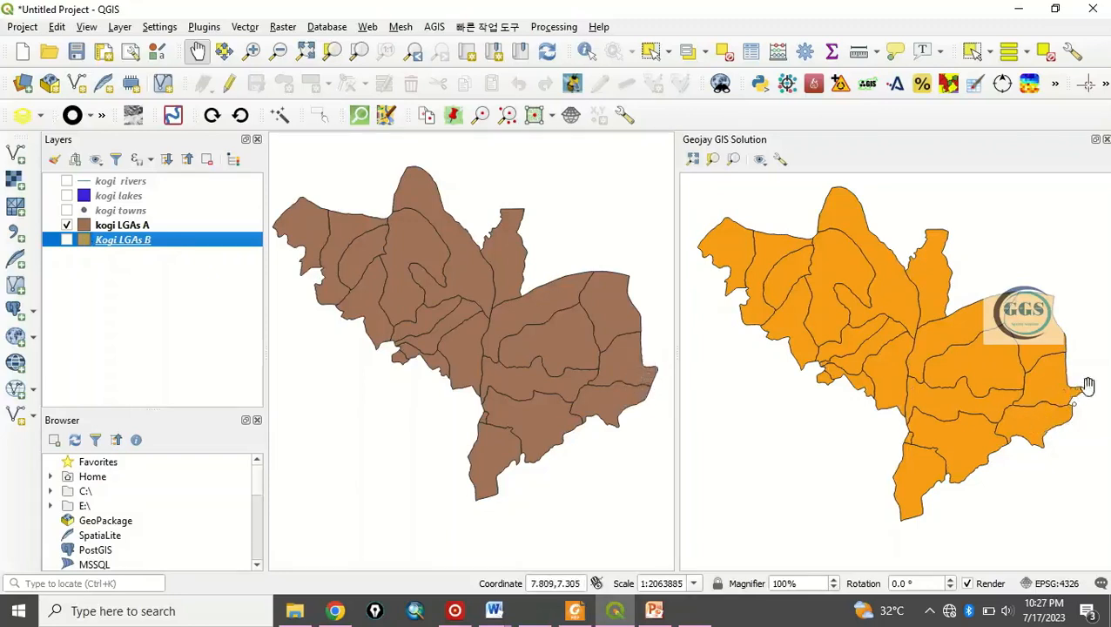
mouse_move(965, 411)
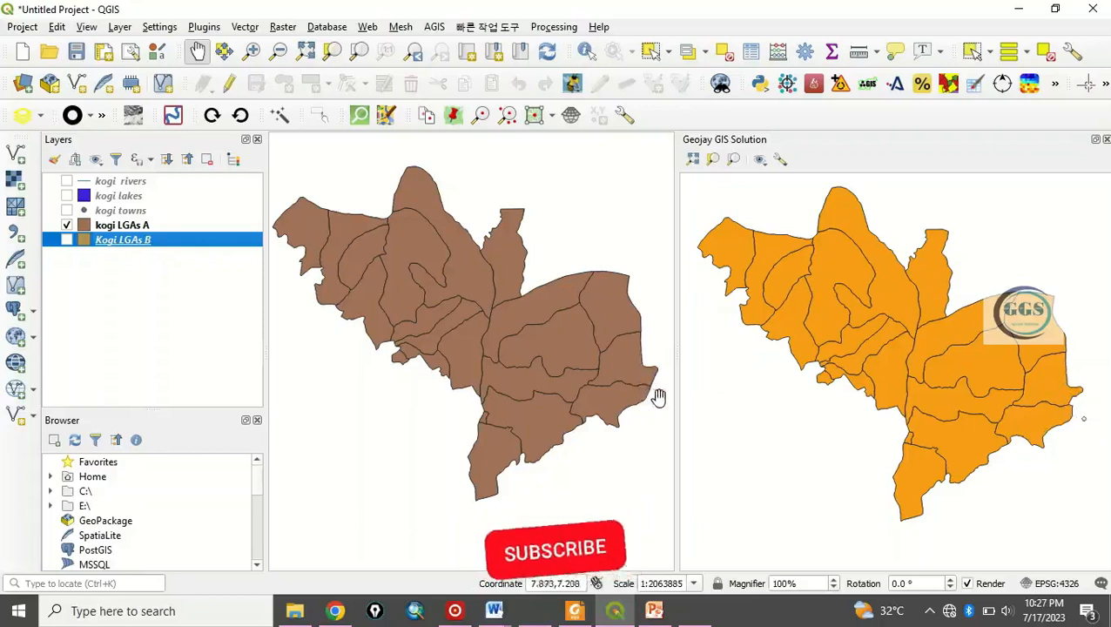
click(554, 551)
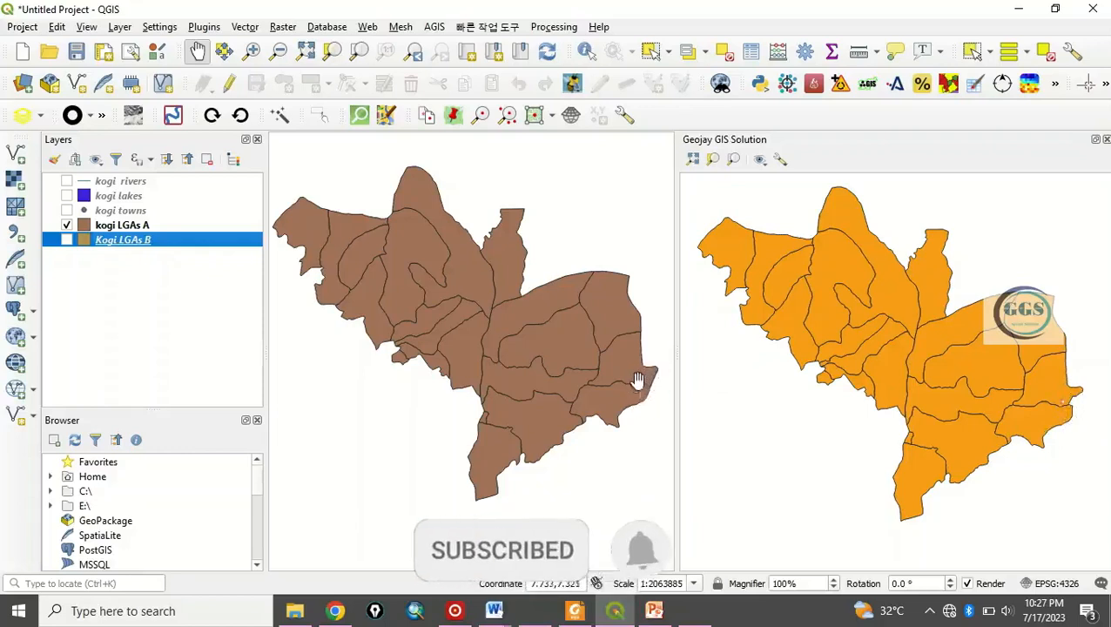
mouse_move(961, 370)
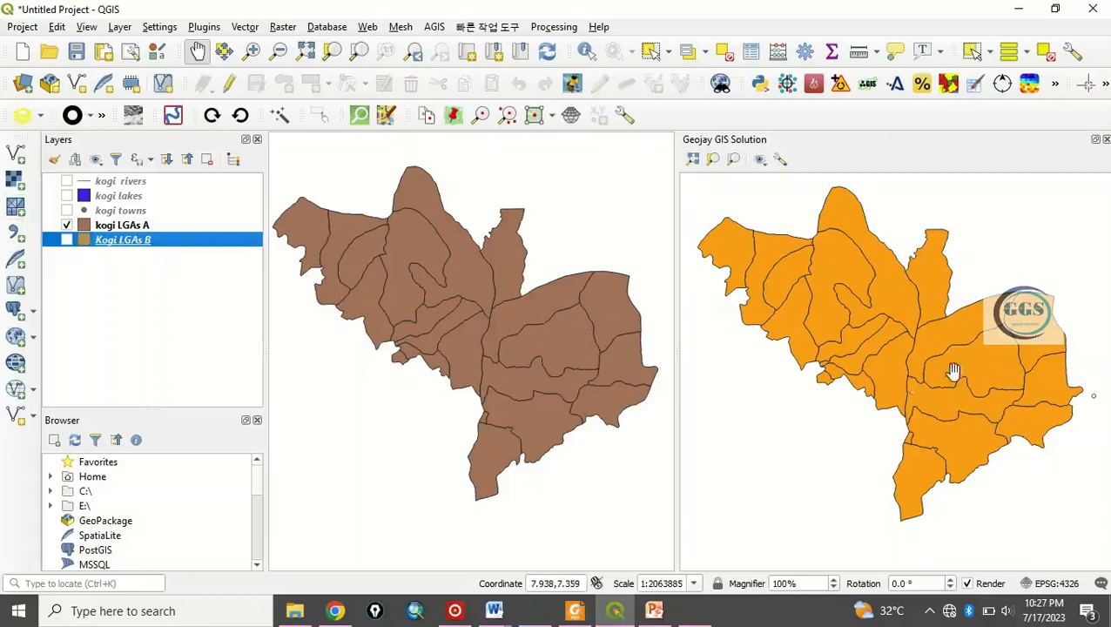
mouse_move(633, 341)
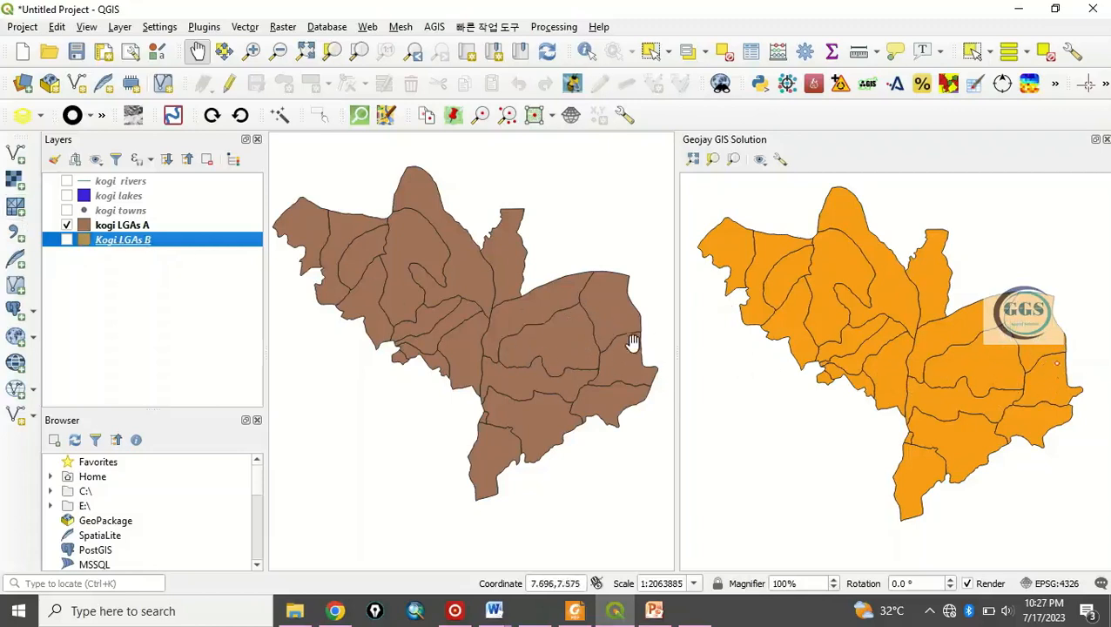
mouse_move(586, 331)
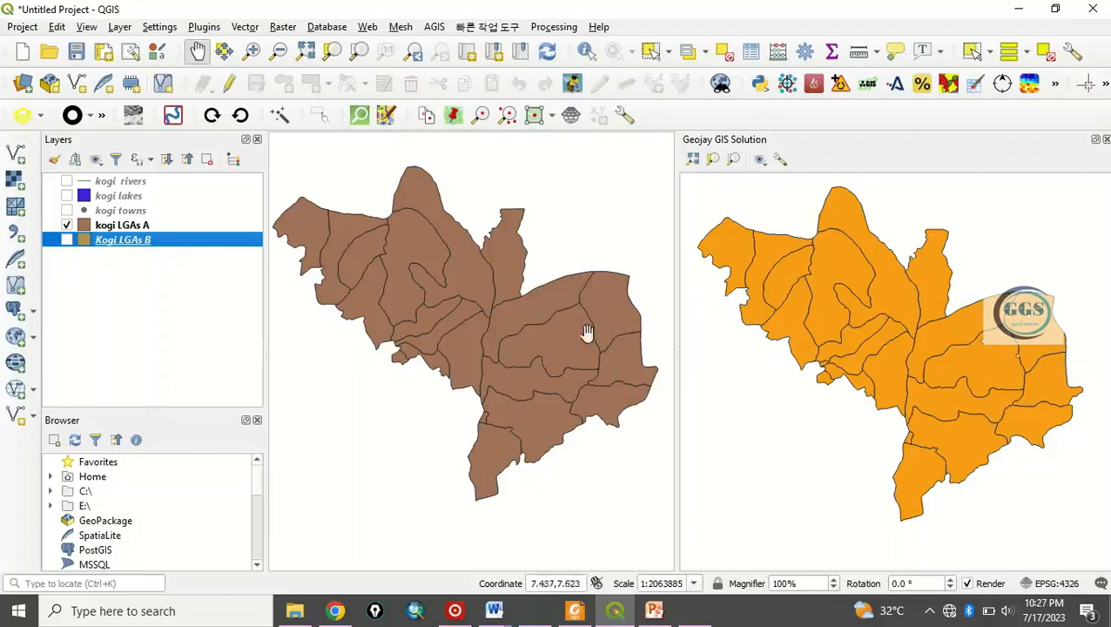
mouse_move(652, 373)
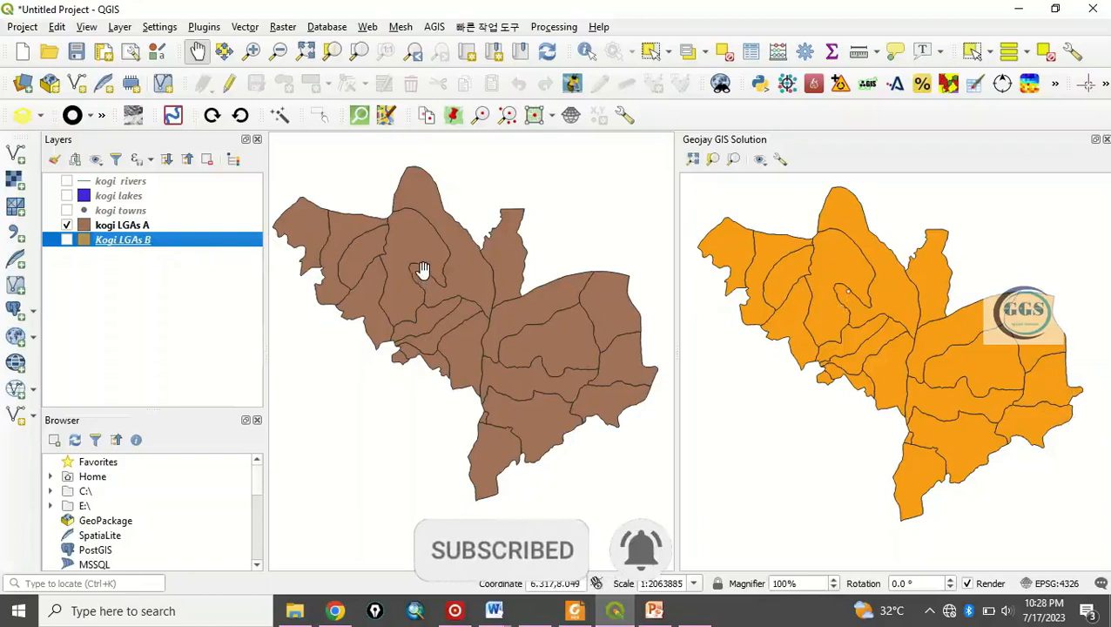
mouse_move(453, 275)
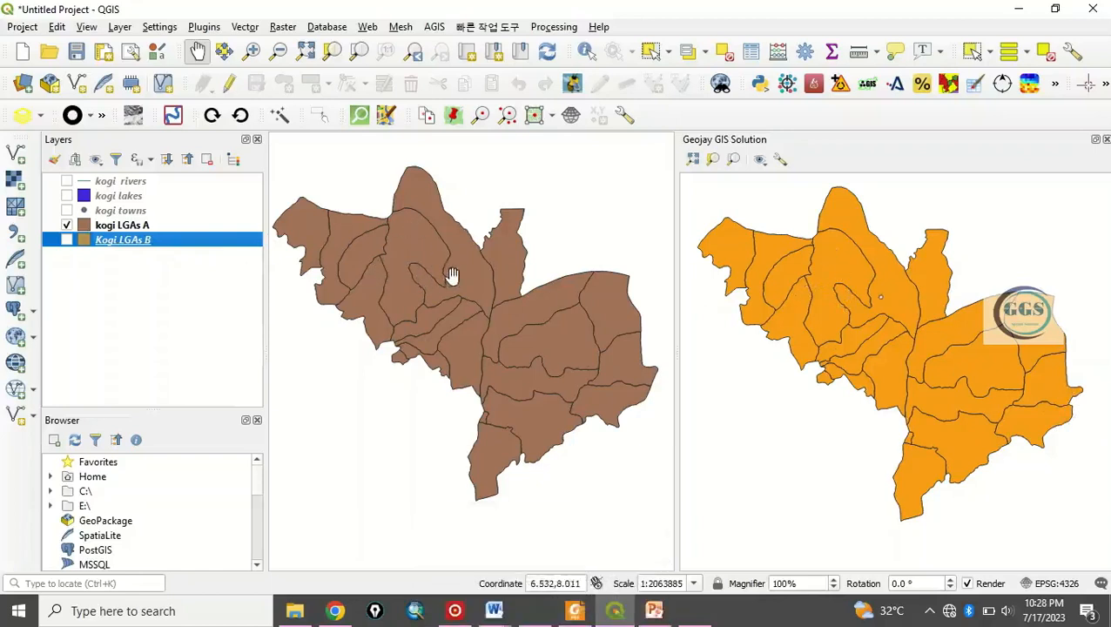
mouse_move(610, 459)
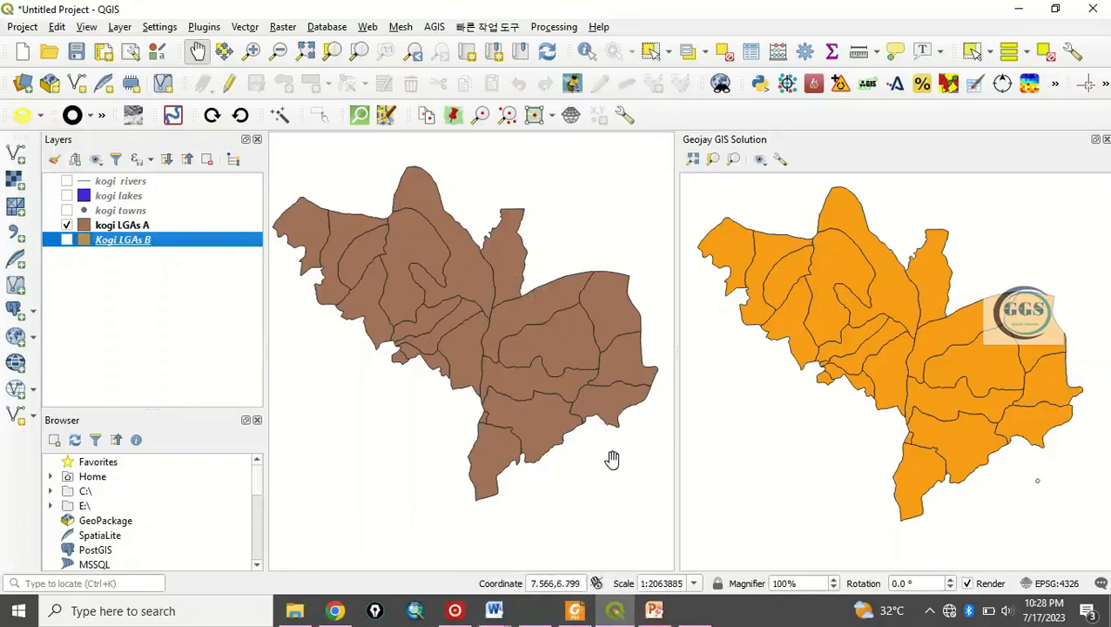
mouse_move(593, 574)
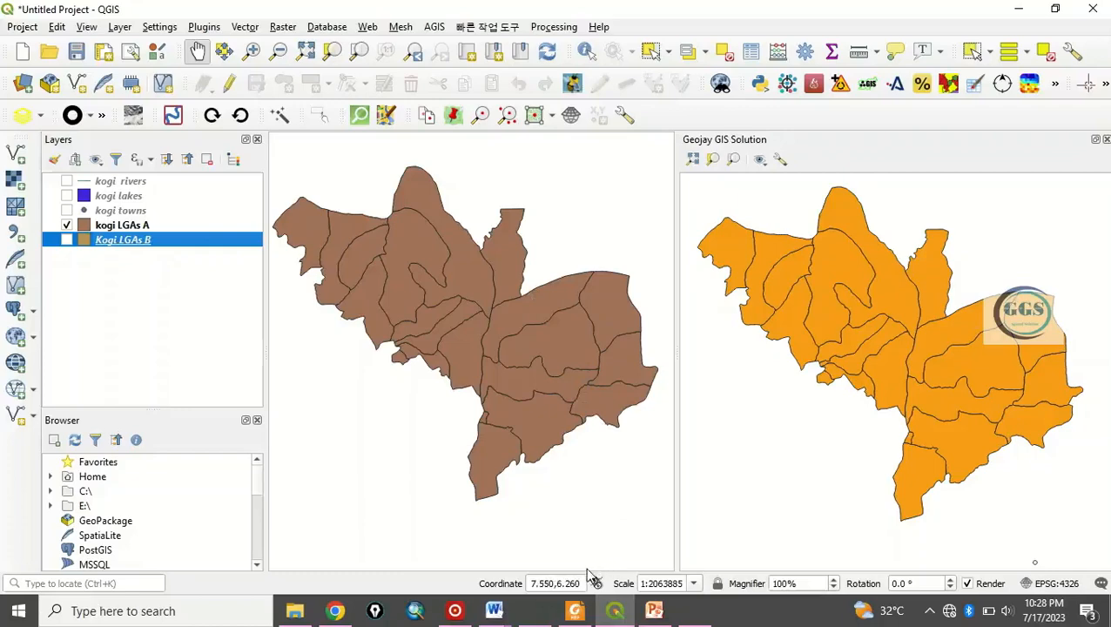